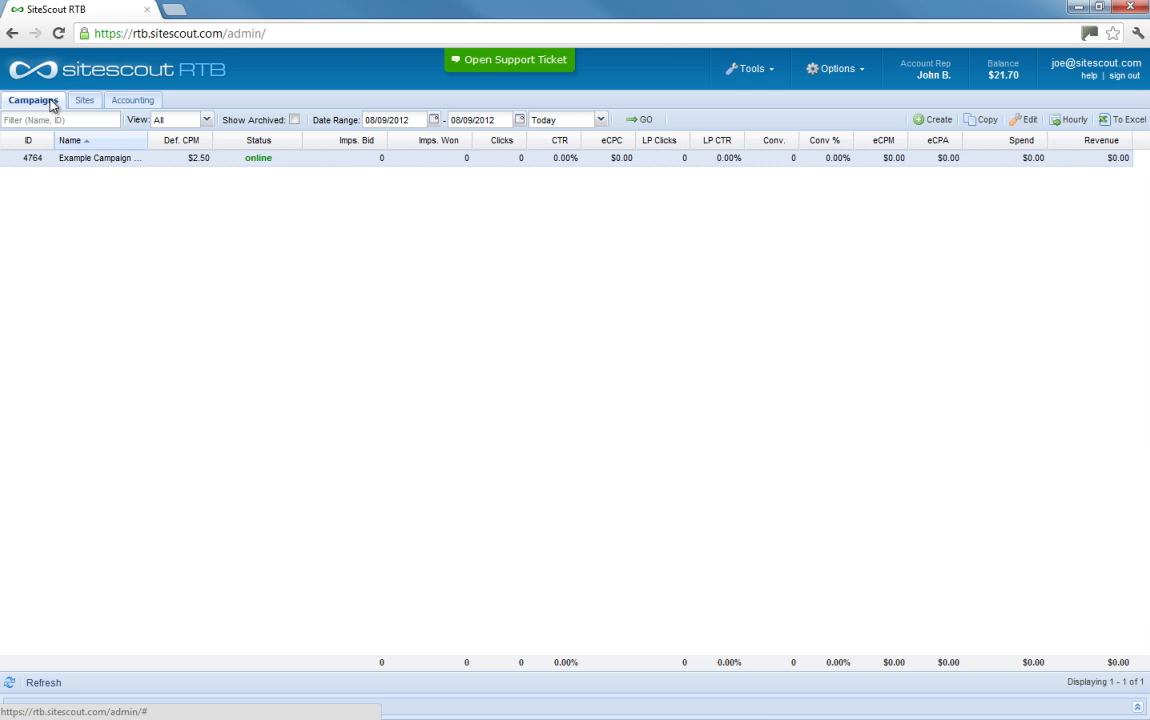
- Look through the Campaigns and Accounting pages, then return to the Sites list
left_click(77, 99)
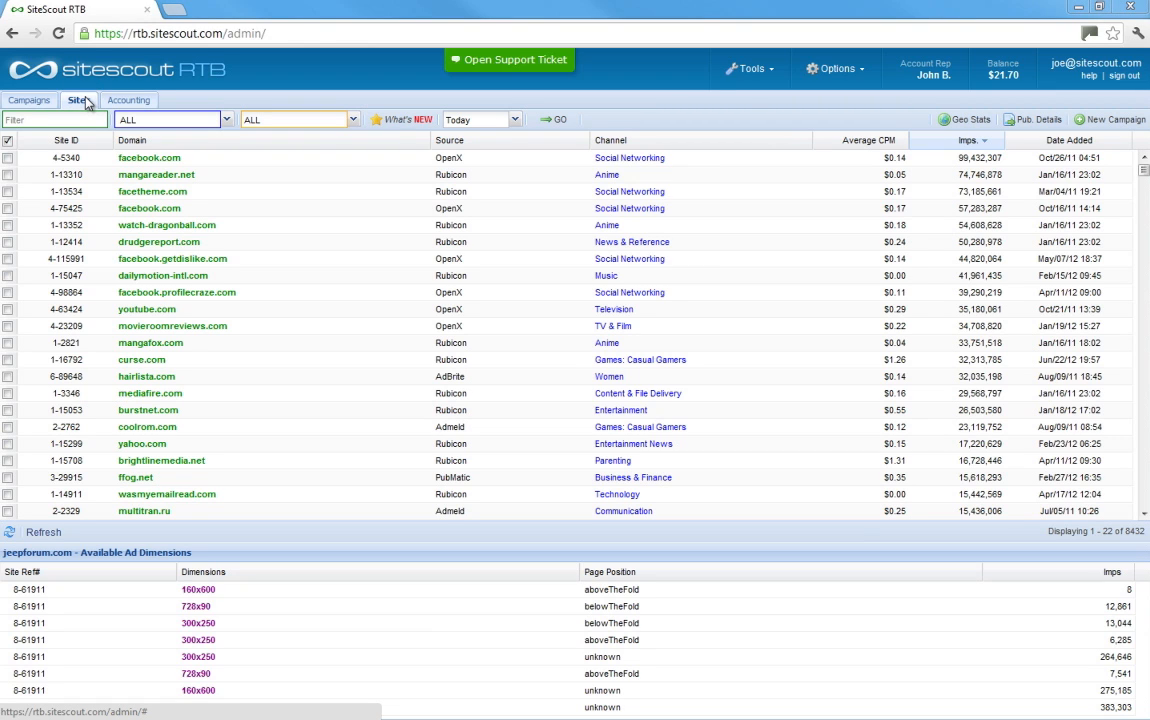
left_click(128, 100)
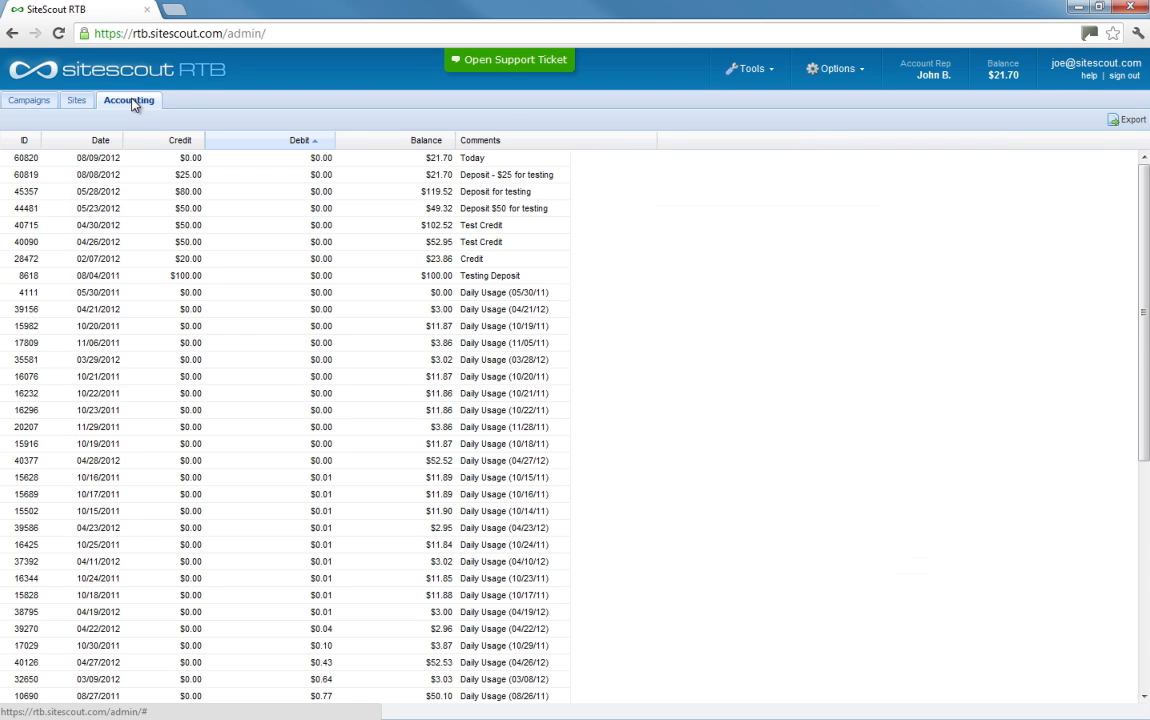
left_click(76, 100)
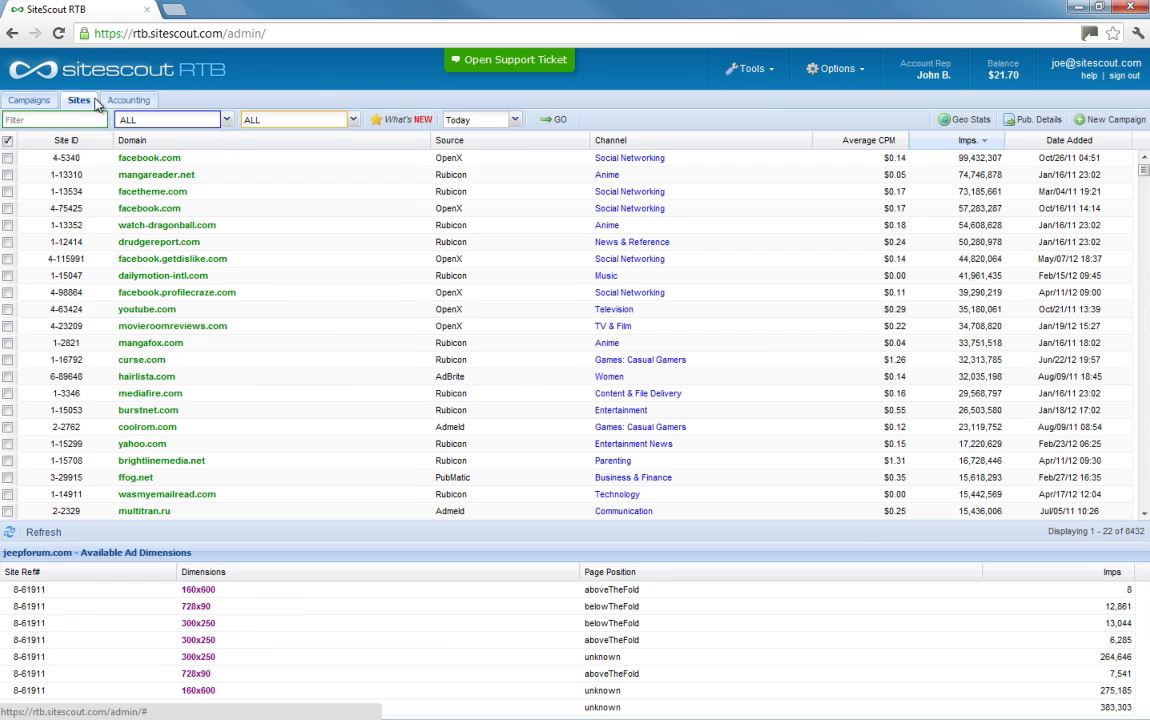
left_click(748, 68)
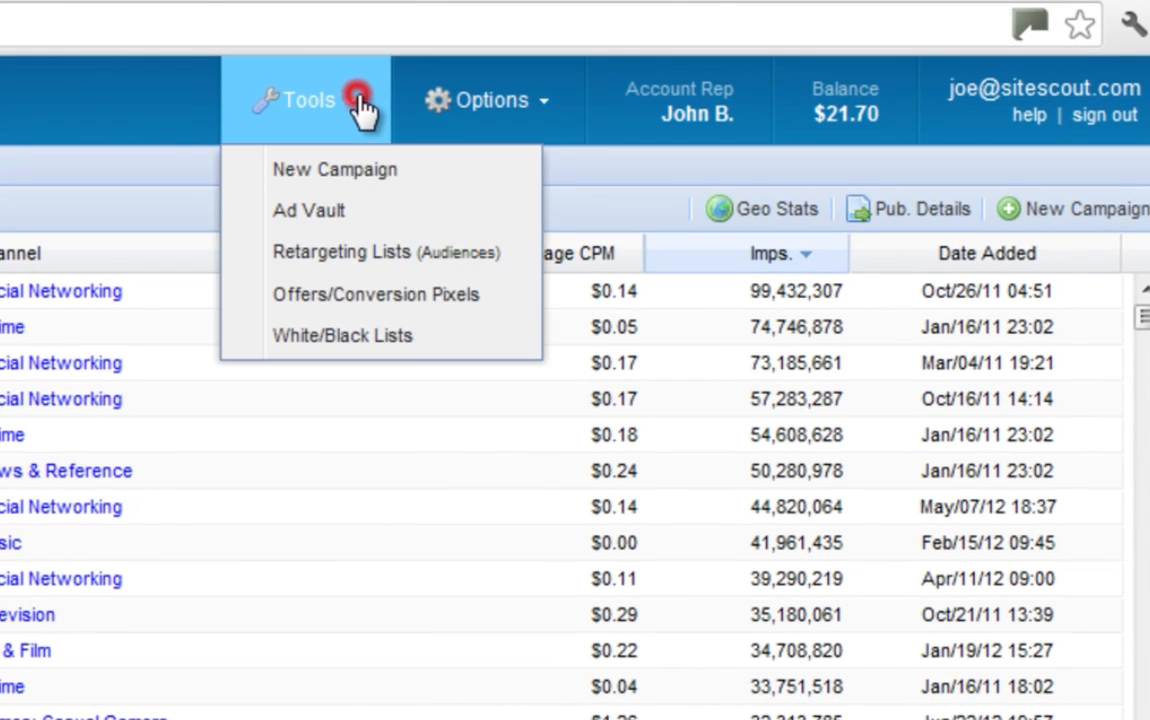
mouse_move(380, 169)
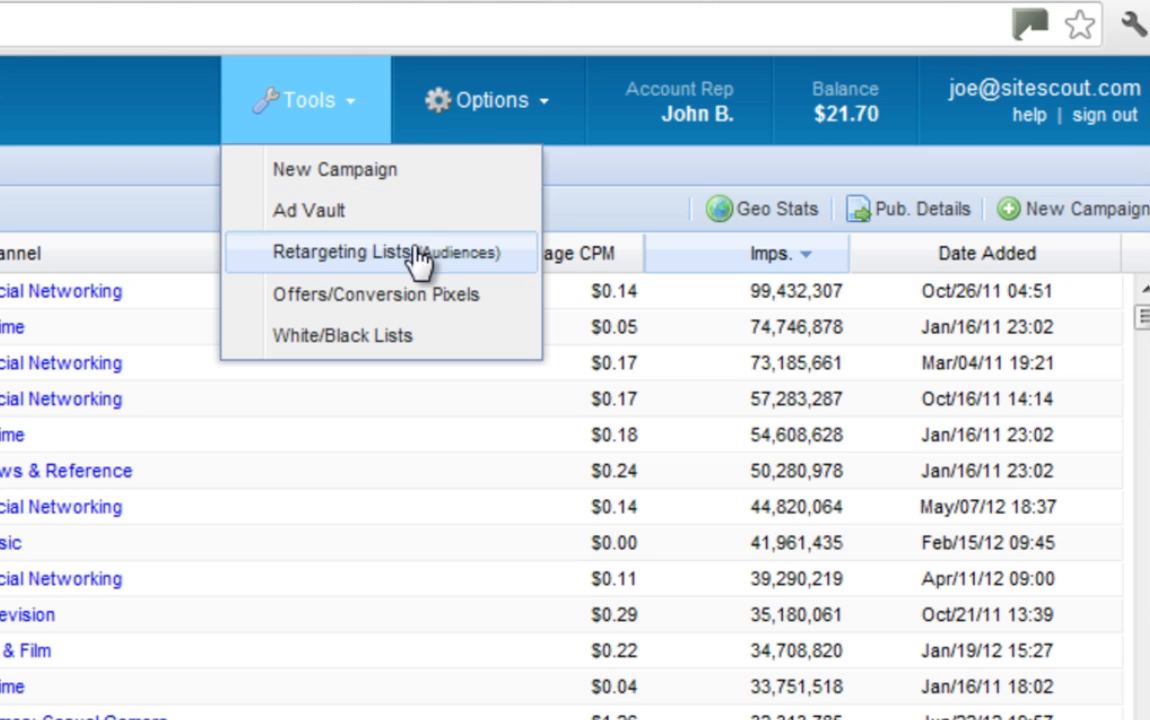
mouse_move(512, 293)
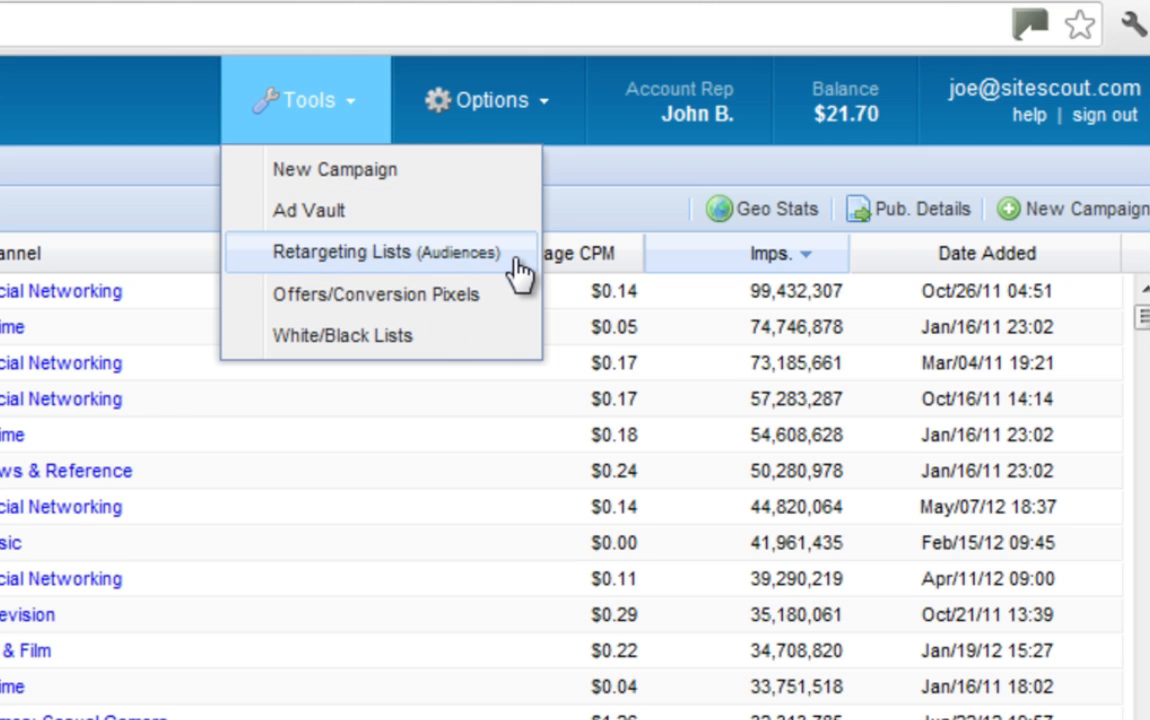
left_click(489, 99)
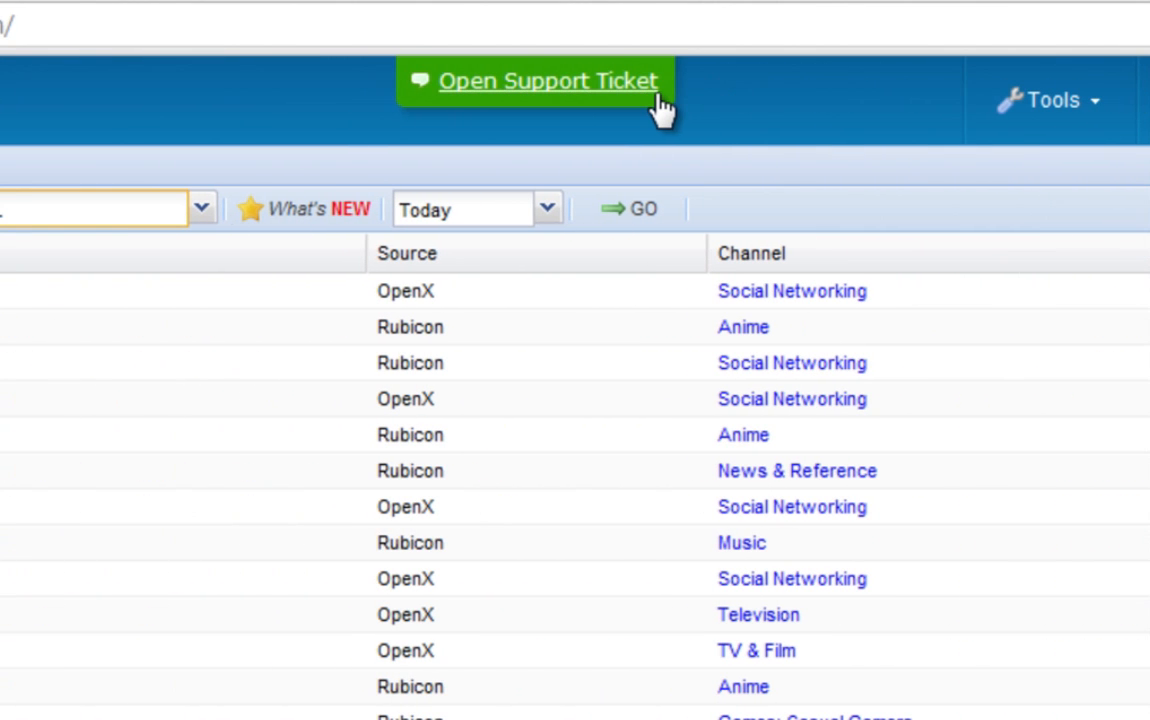
mouse_move(655, 100)
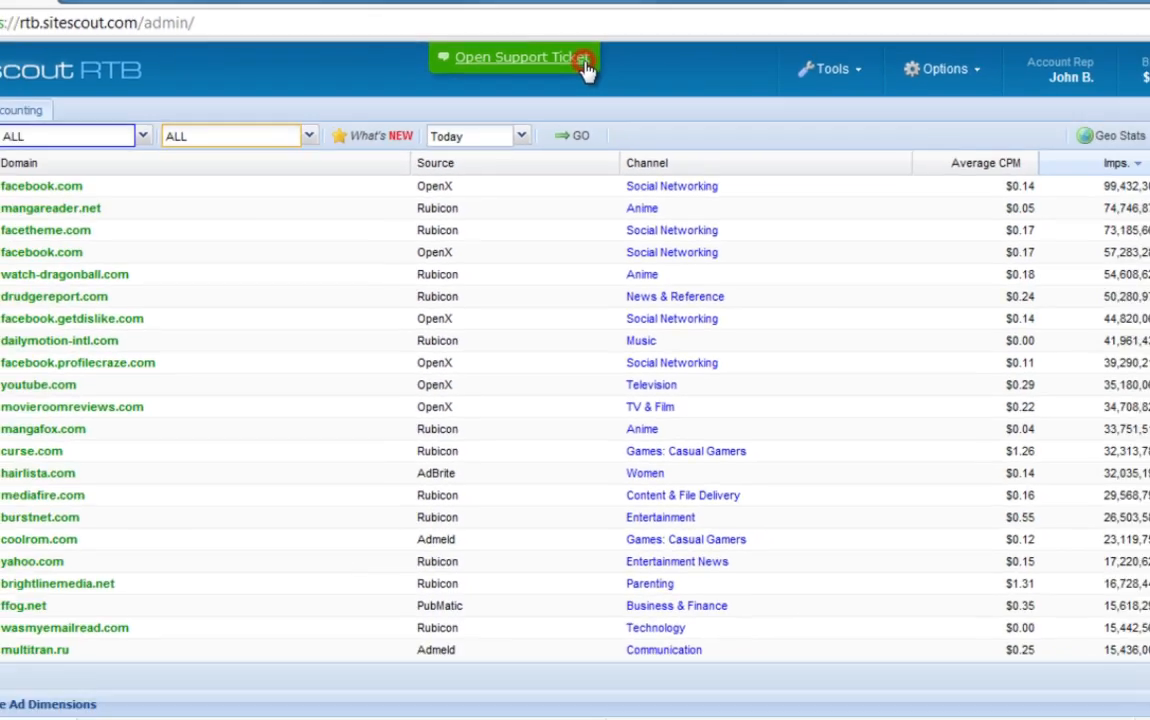
left_click(514, 57)
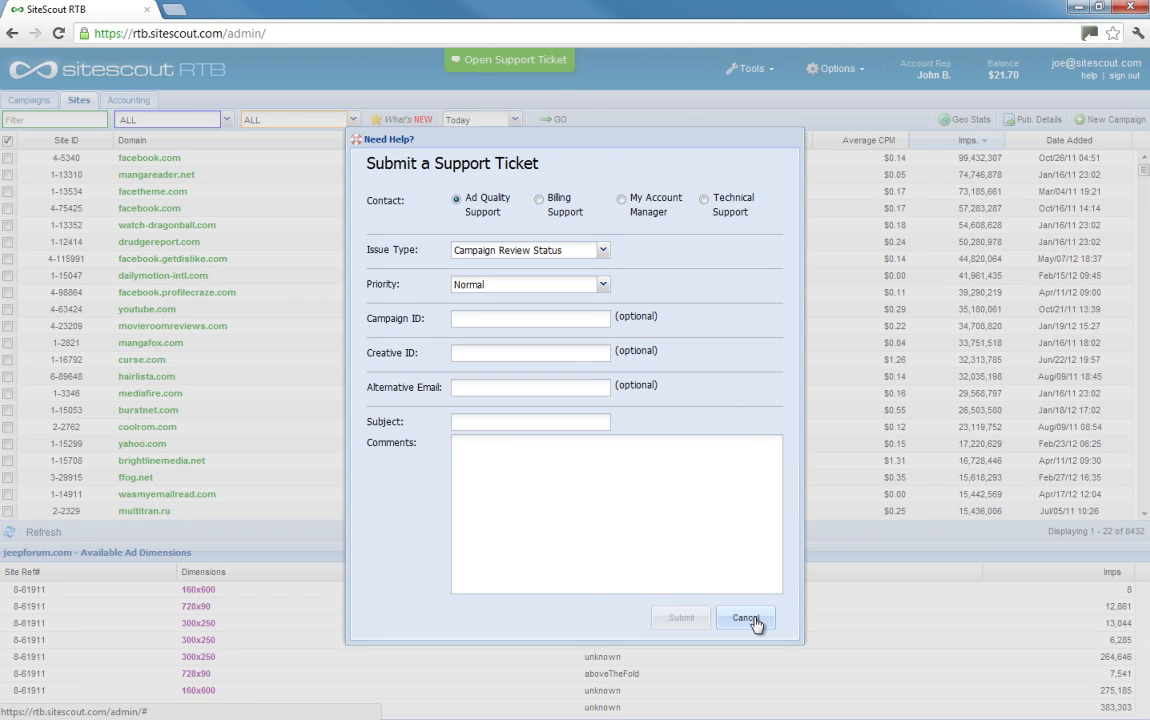
left_click(745, 617)
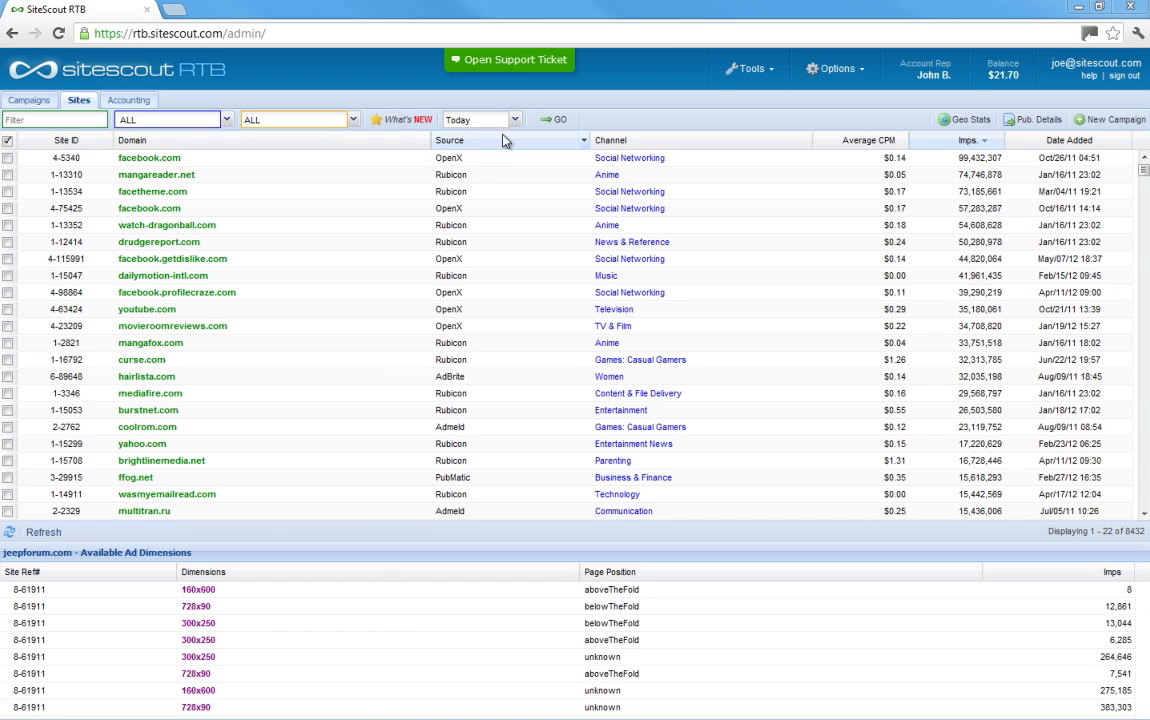
- Switch the Sites list to yesterday's data
left_click(480, 119)
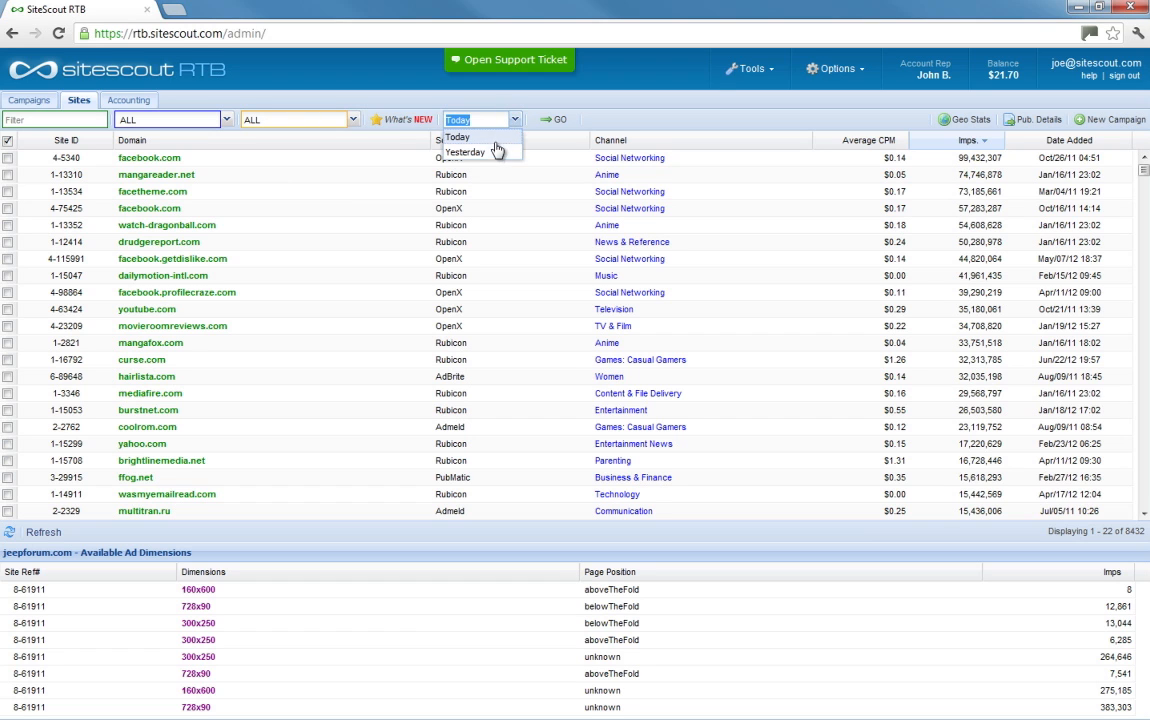
left_click(553, 119)
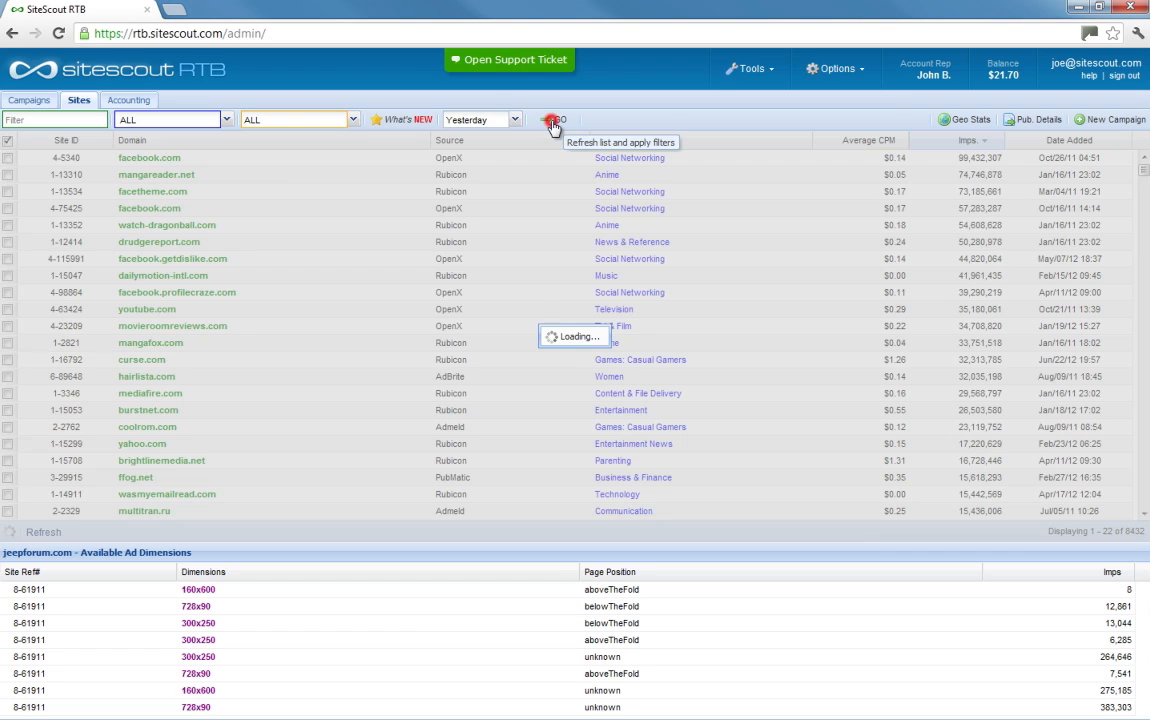
left_click(553, 123)
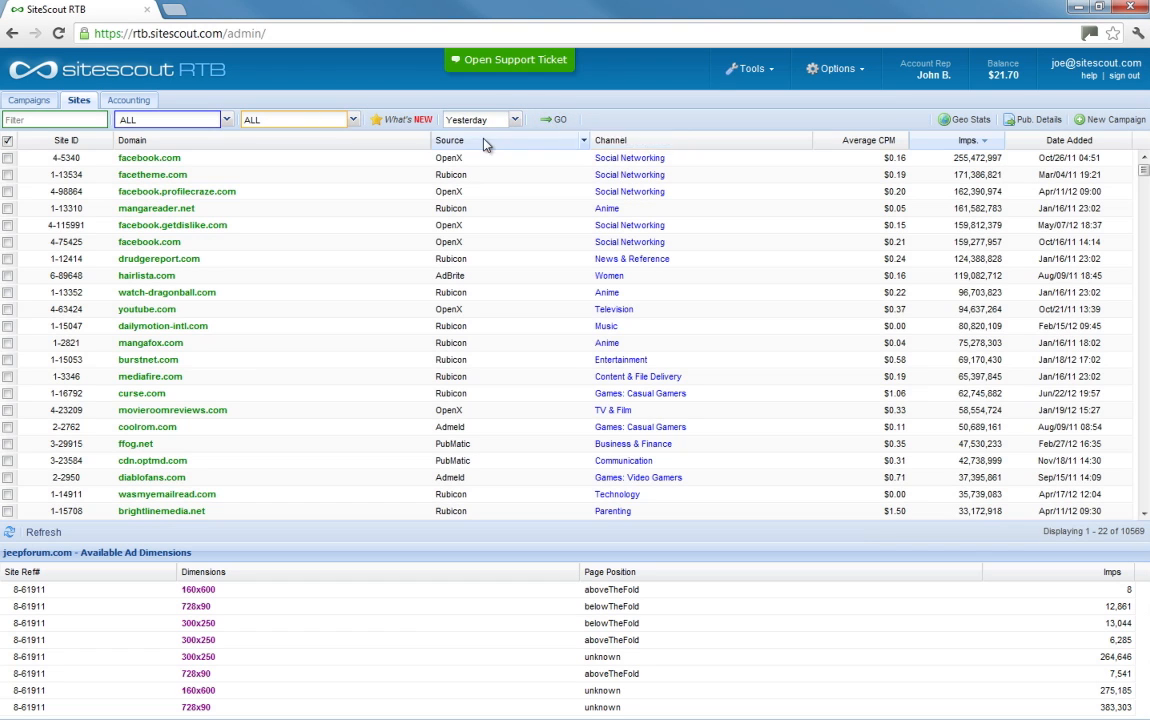
- Rank the sites by impressions, highest first
left_click(131, 140)
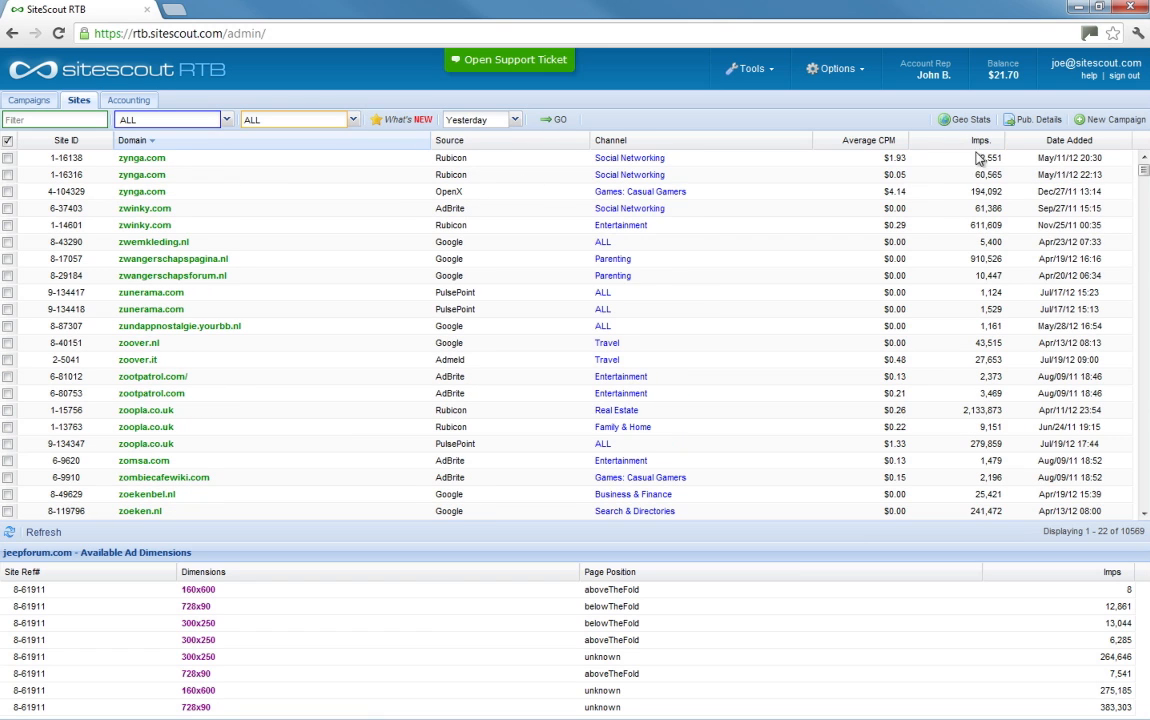
left_click(999, 140)
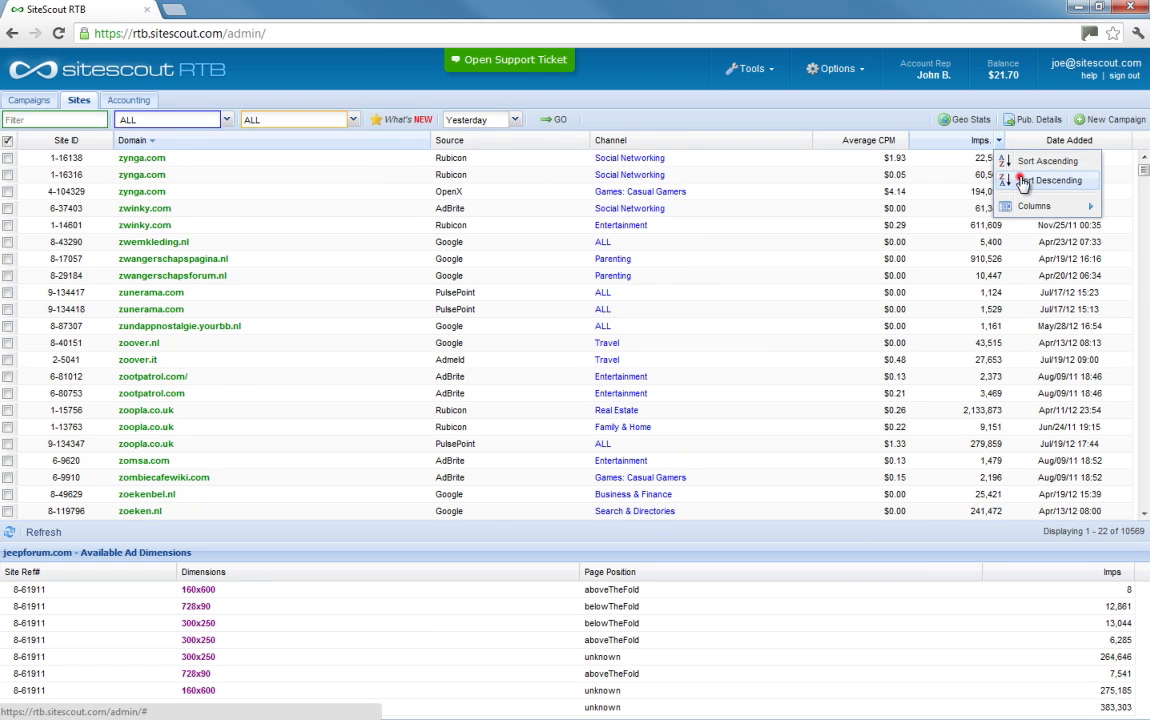
left_click(1050, 180)
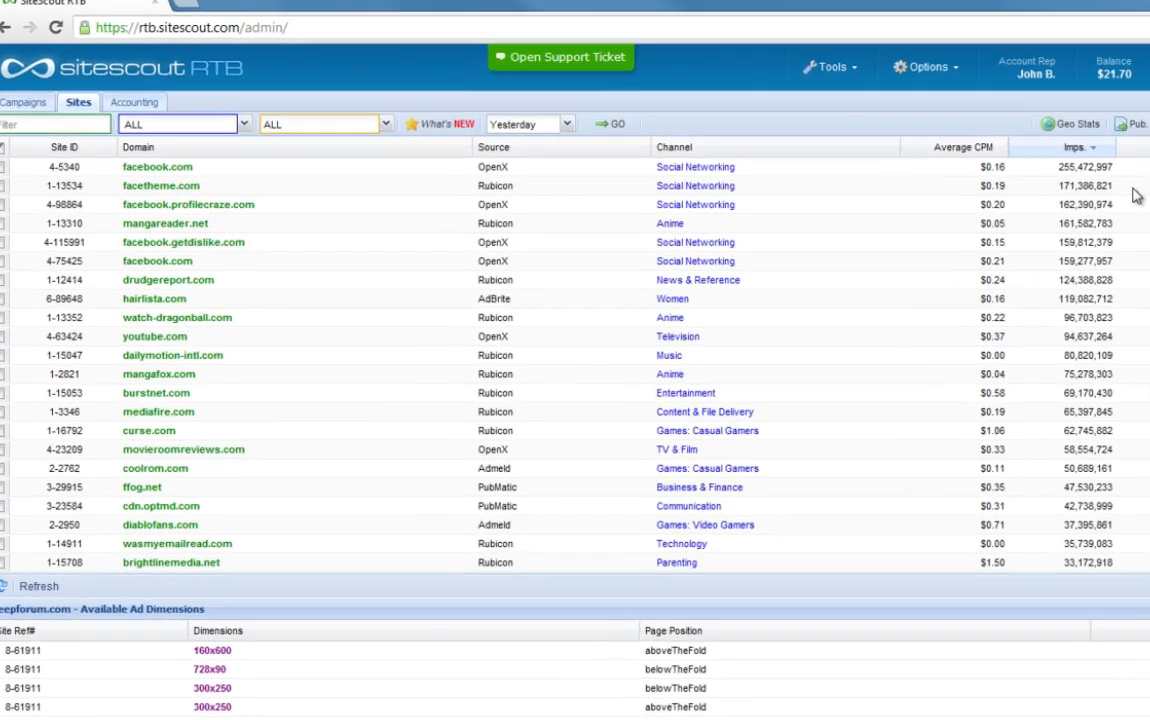
- Filter sites to the Automotive channel and United States, then view cardomain.com's ad dimensions
left_click(243, 123)
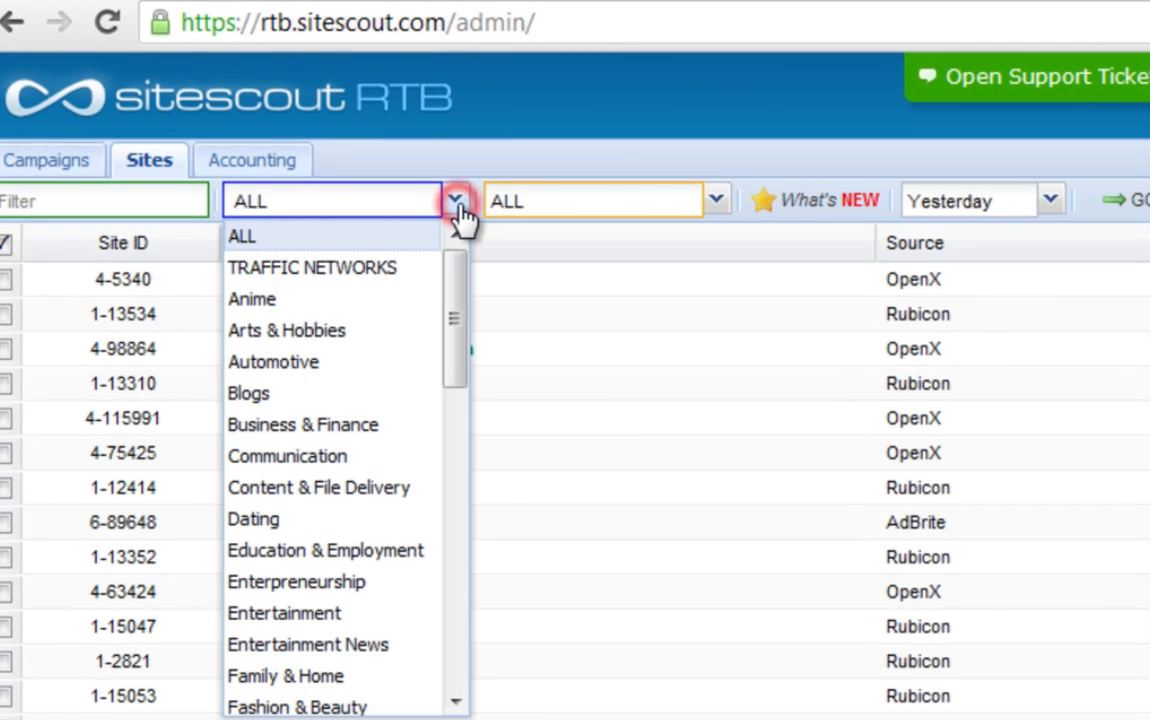
left_click(273, 361)
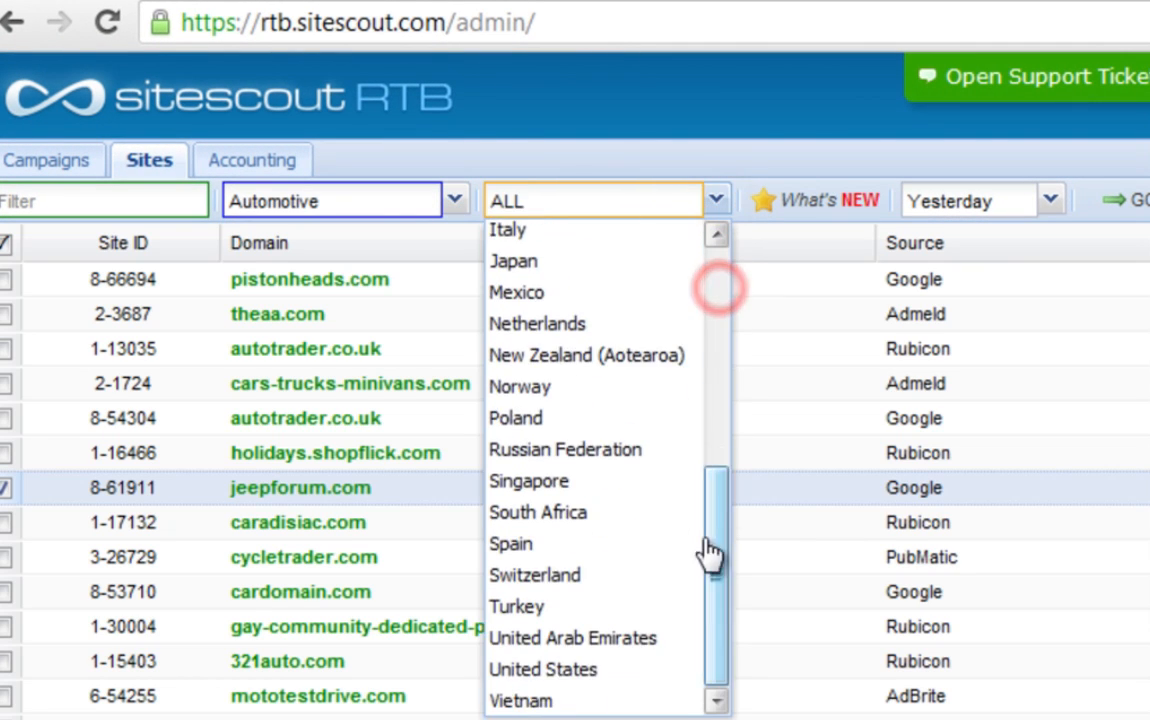
left_click(543, 669)
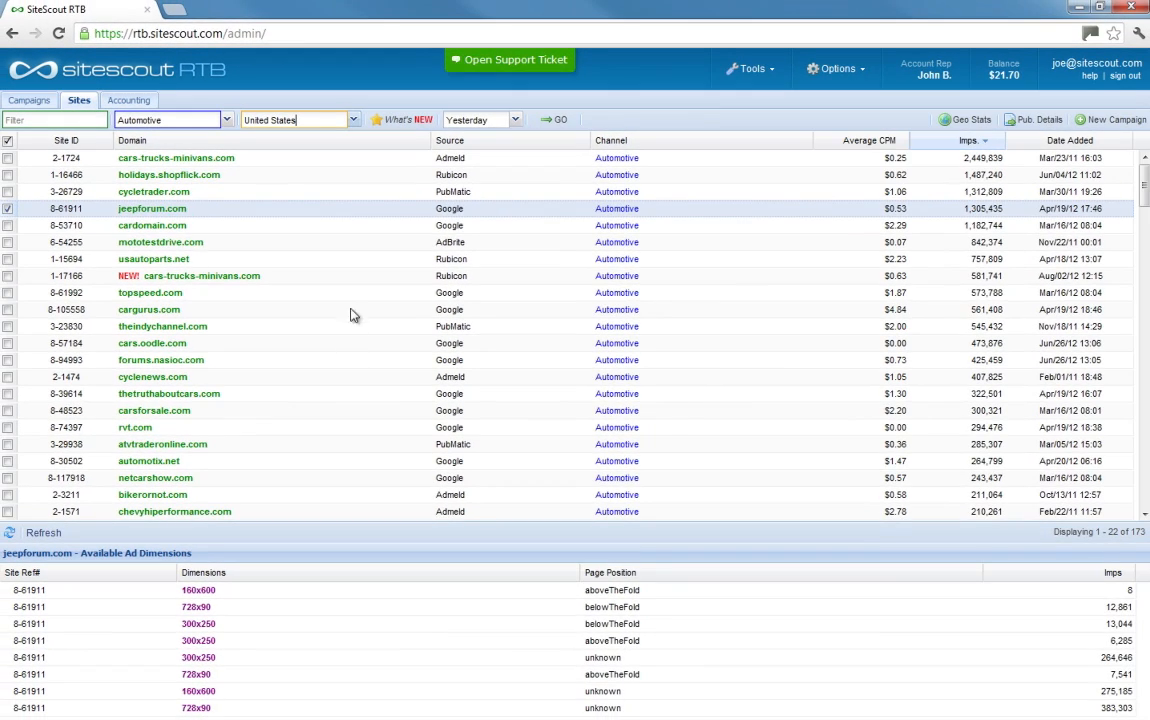
left_click(152, 225)
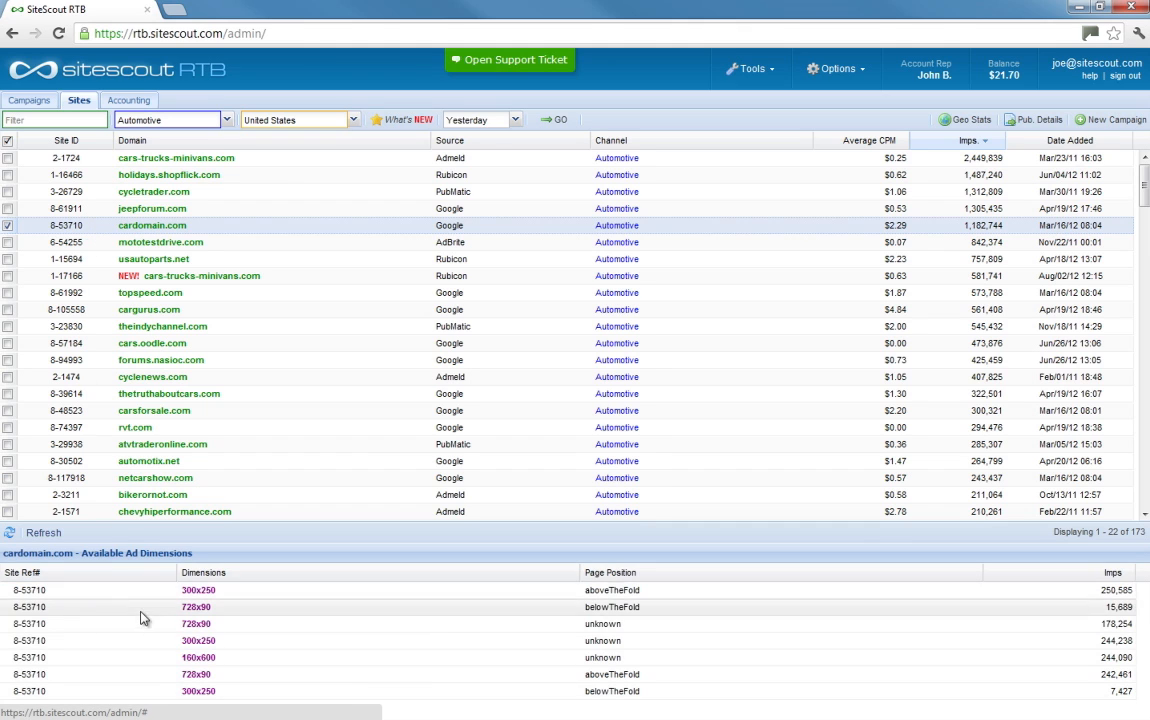
mouse_move(113, 296)
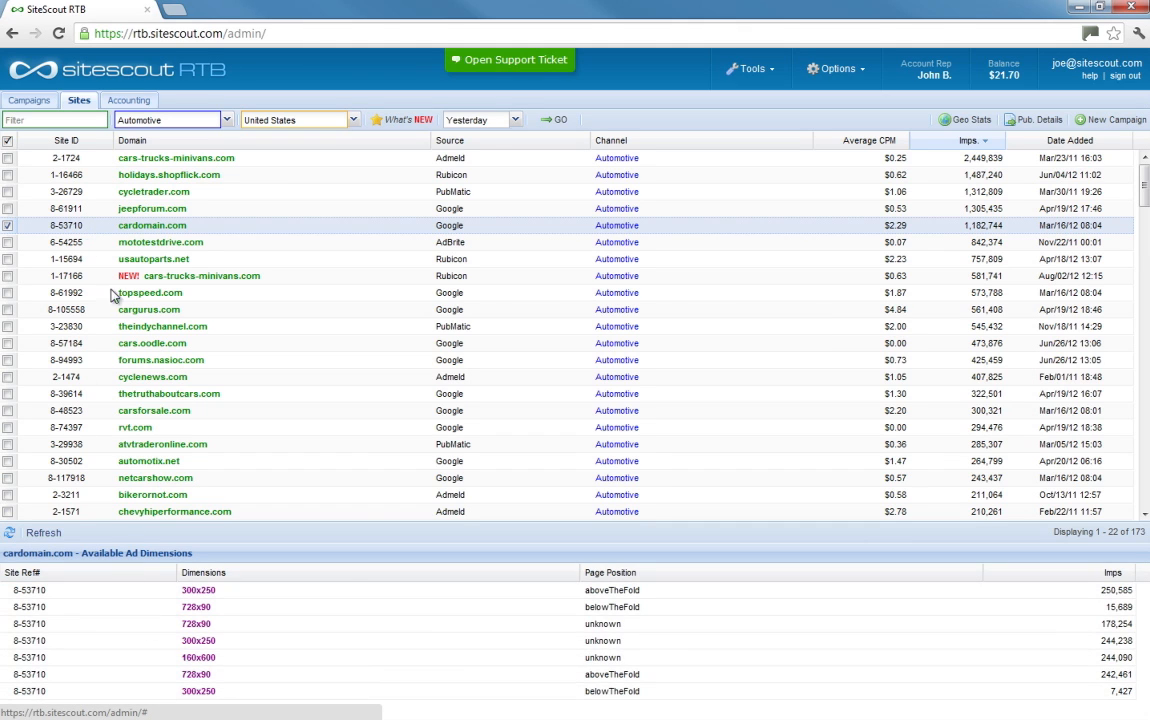
left_click(152, 208)
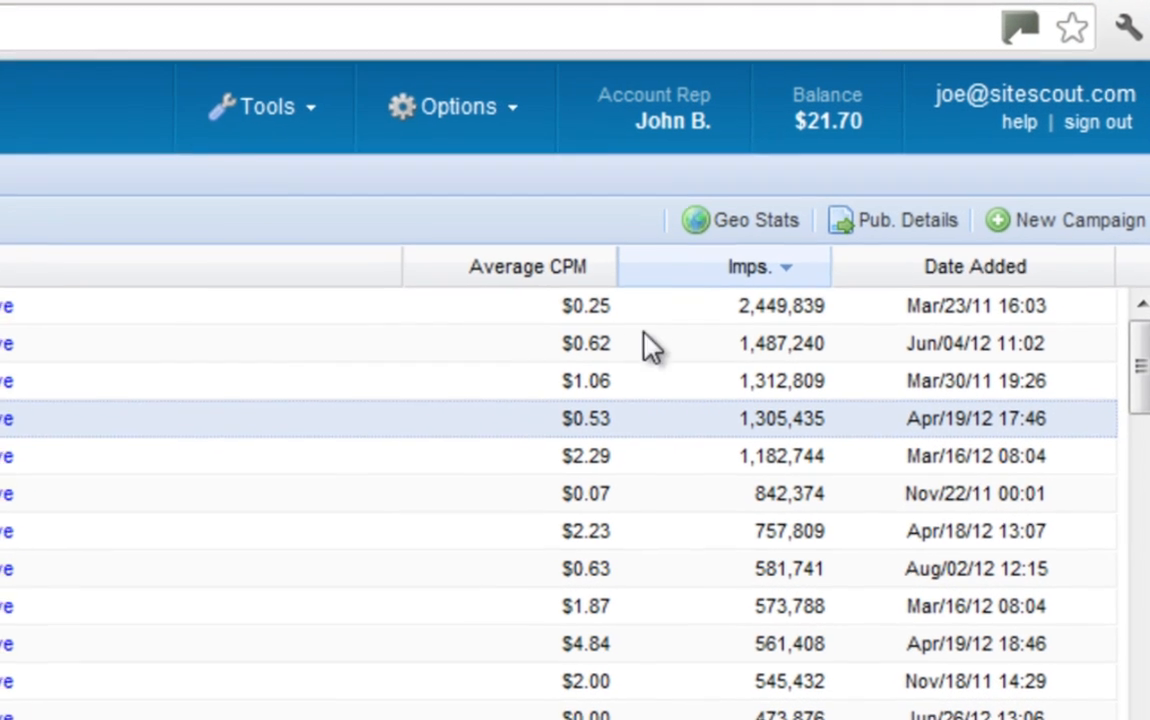
mouse_move(710, 230)
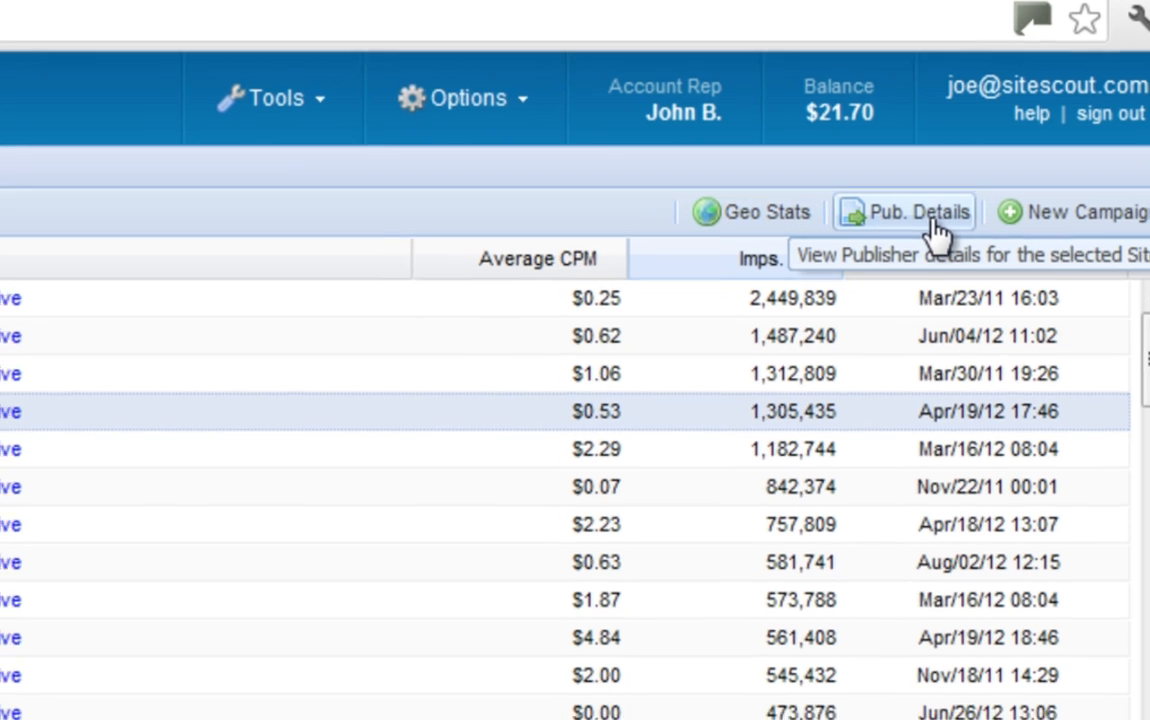
left_click(904, 211)
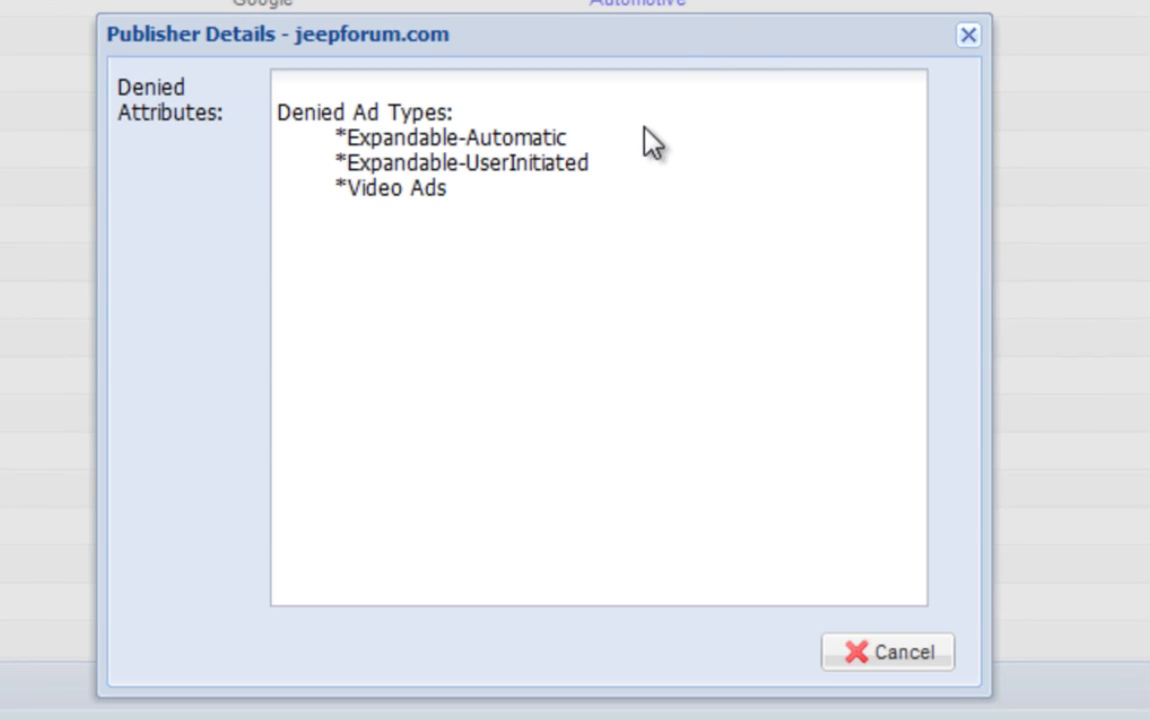
mouse_move(629, 182)
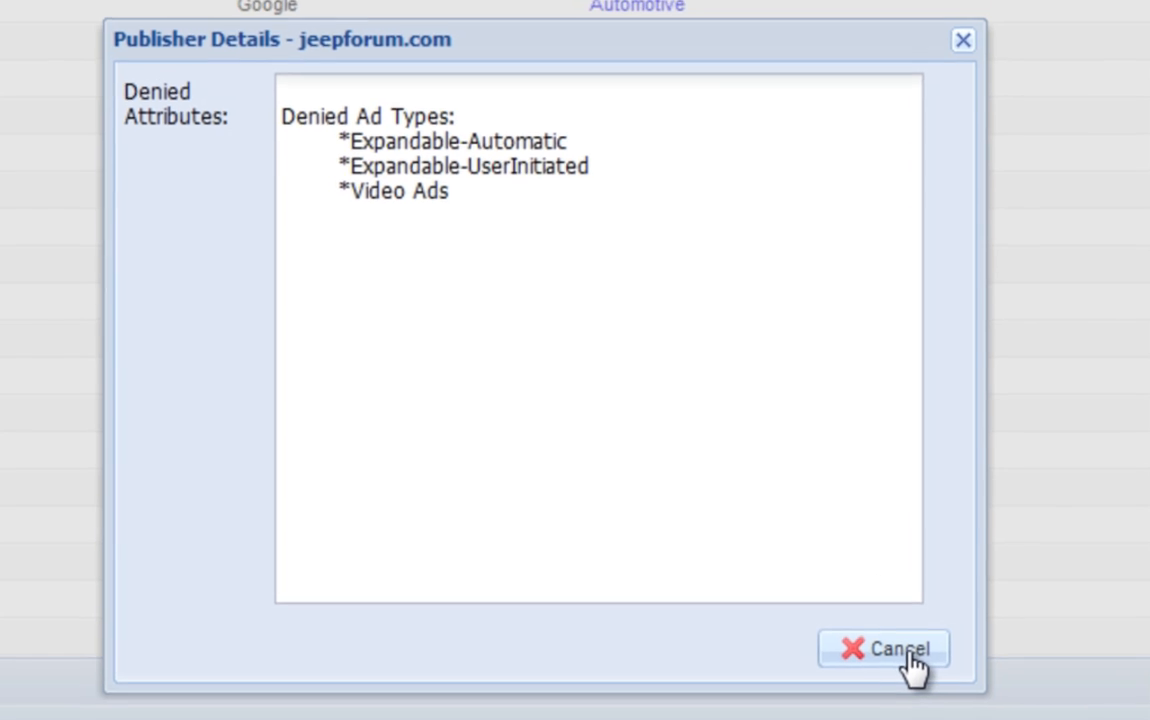
left_click(882, 649)
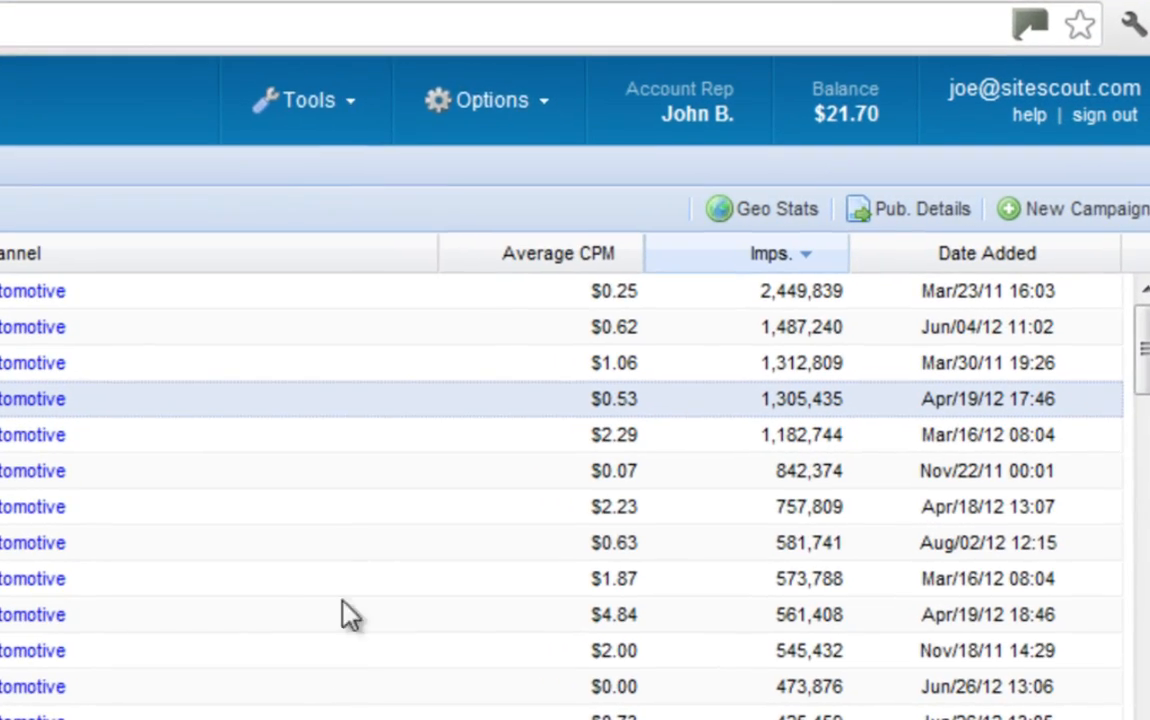
- Create a new campaign from Tools with destination URL sitescout.com and review its budget settings
left_click(303, 99)
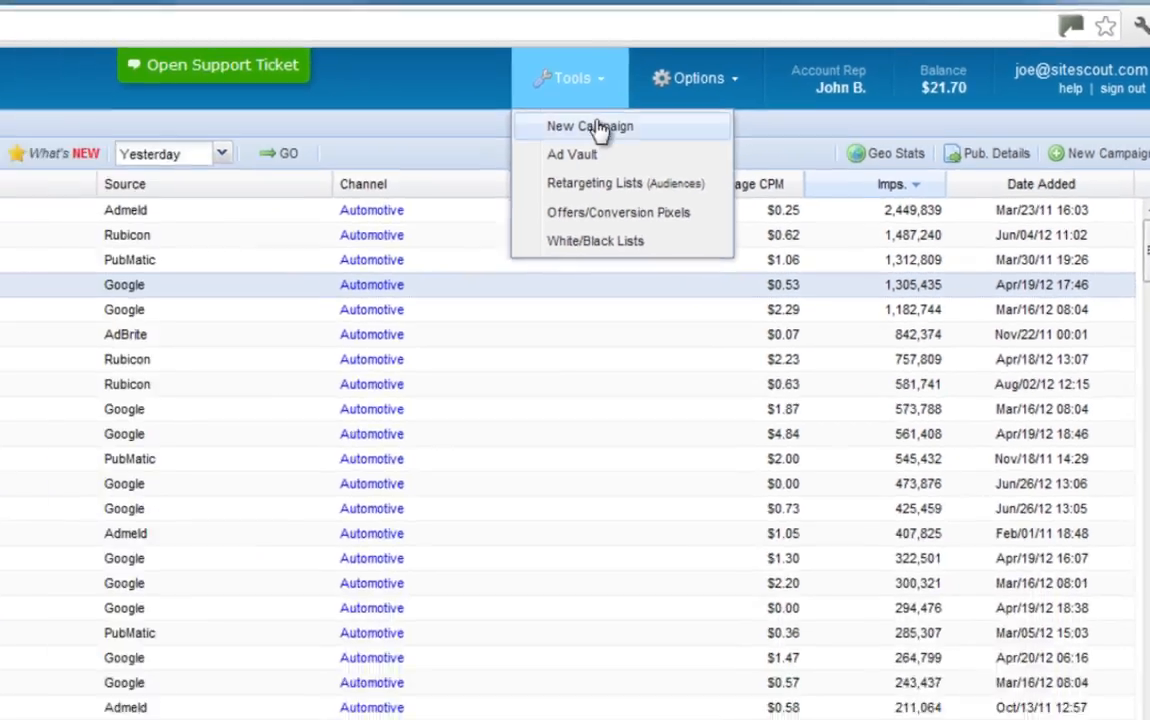
left_click(589, 126)
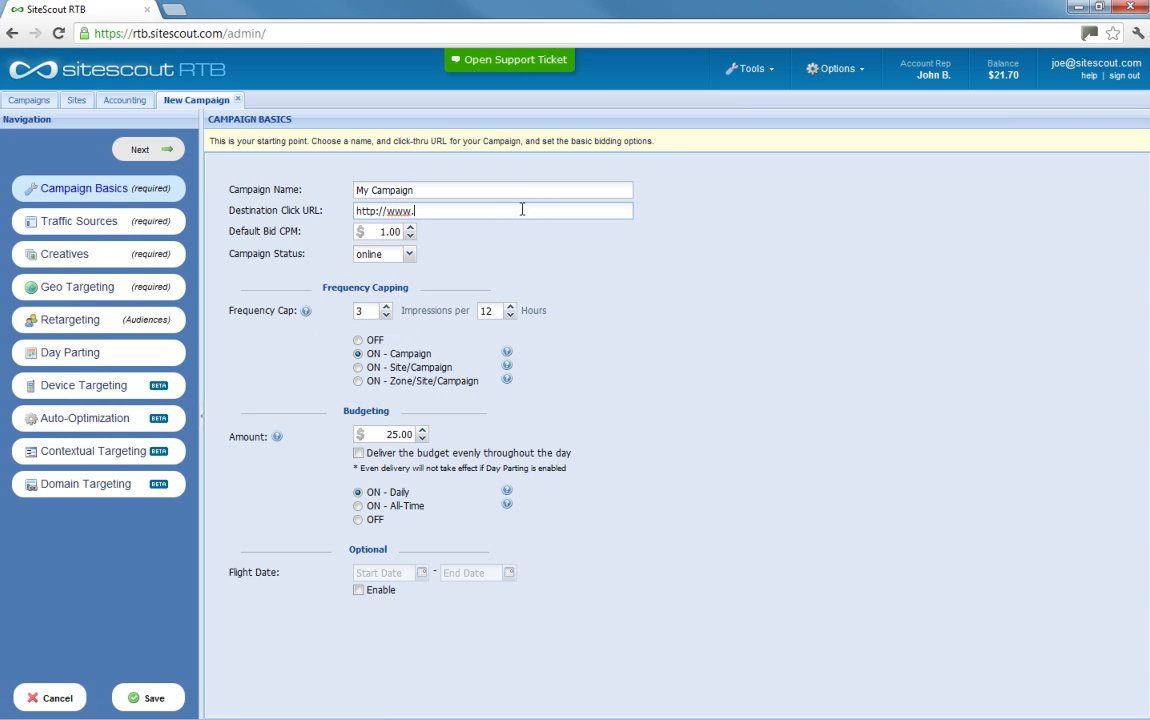
type("sitescout.com")
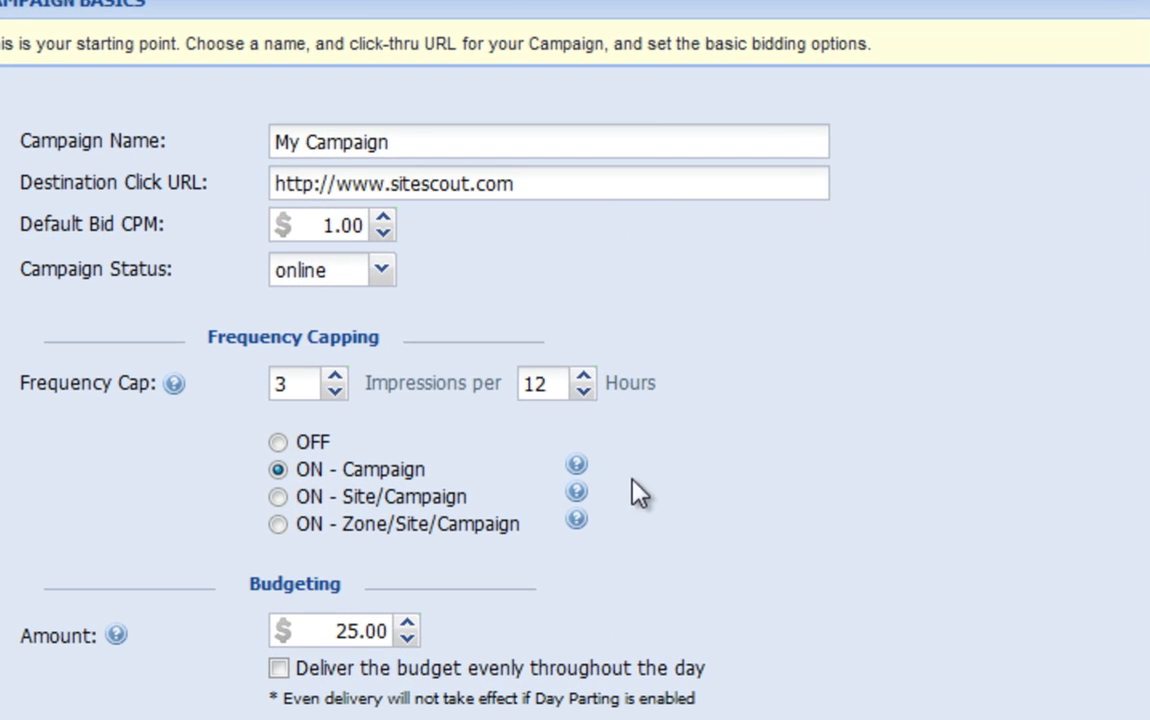
scroll("down", 3)
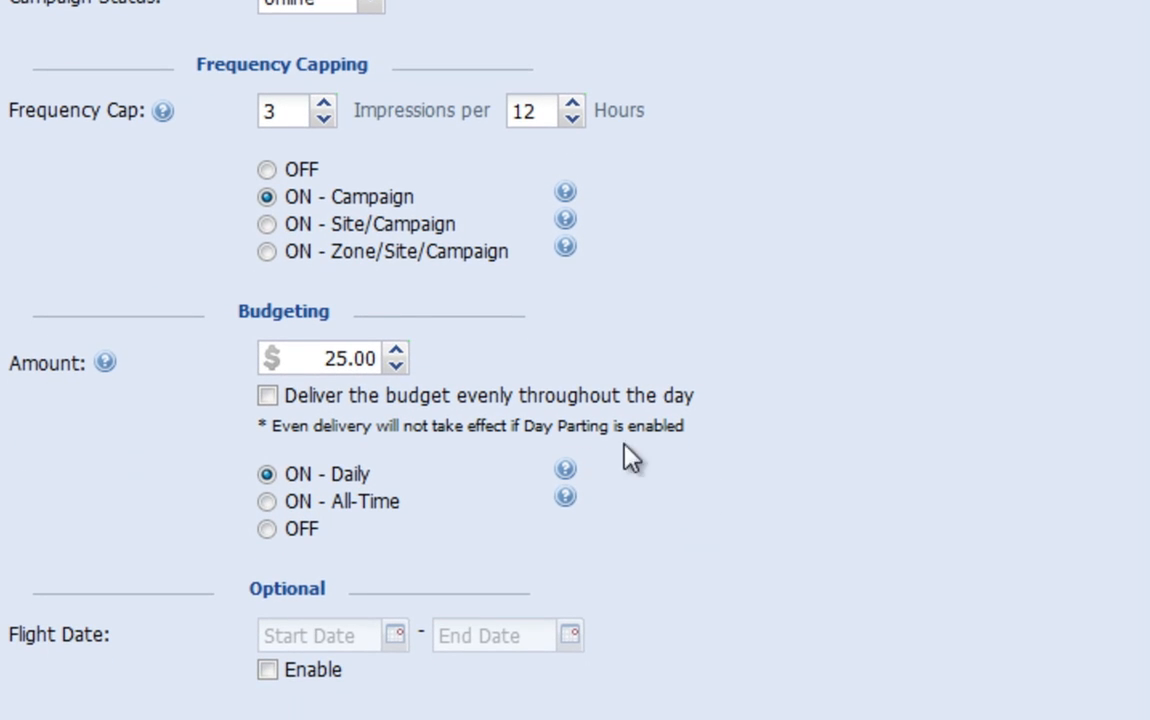
mouse_move(163, 111)
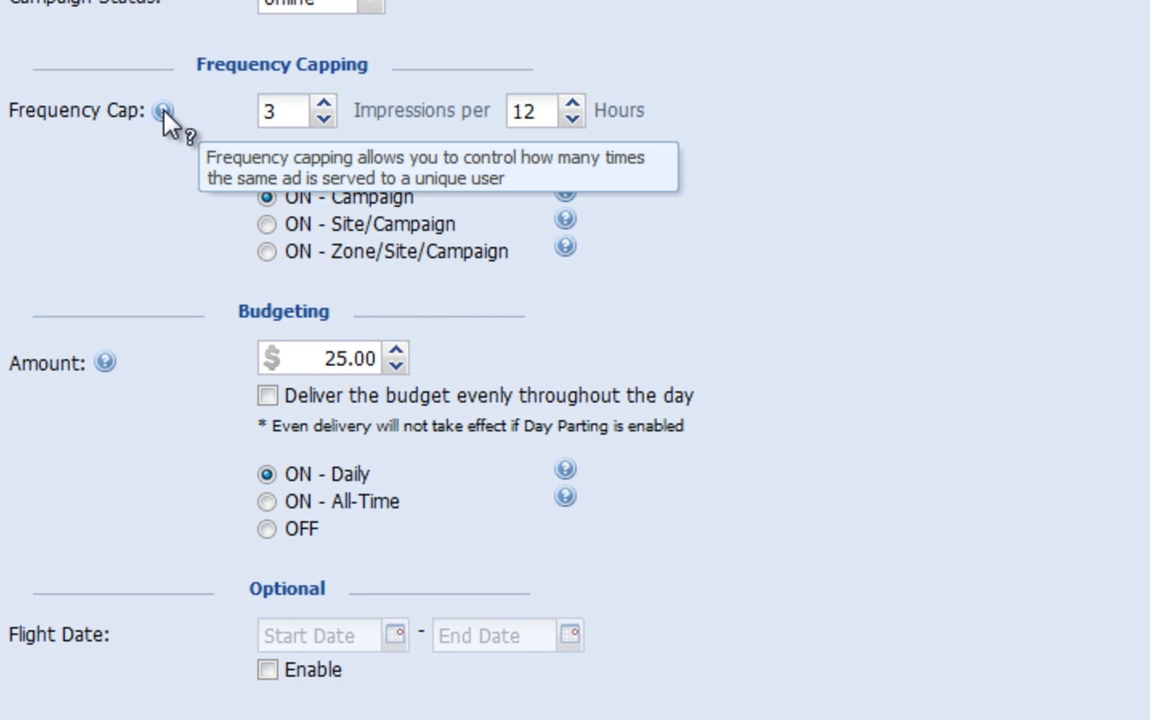
mouse_move(564, 197)
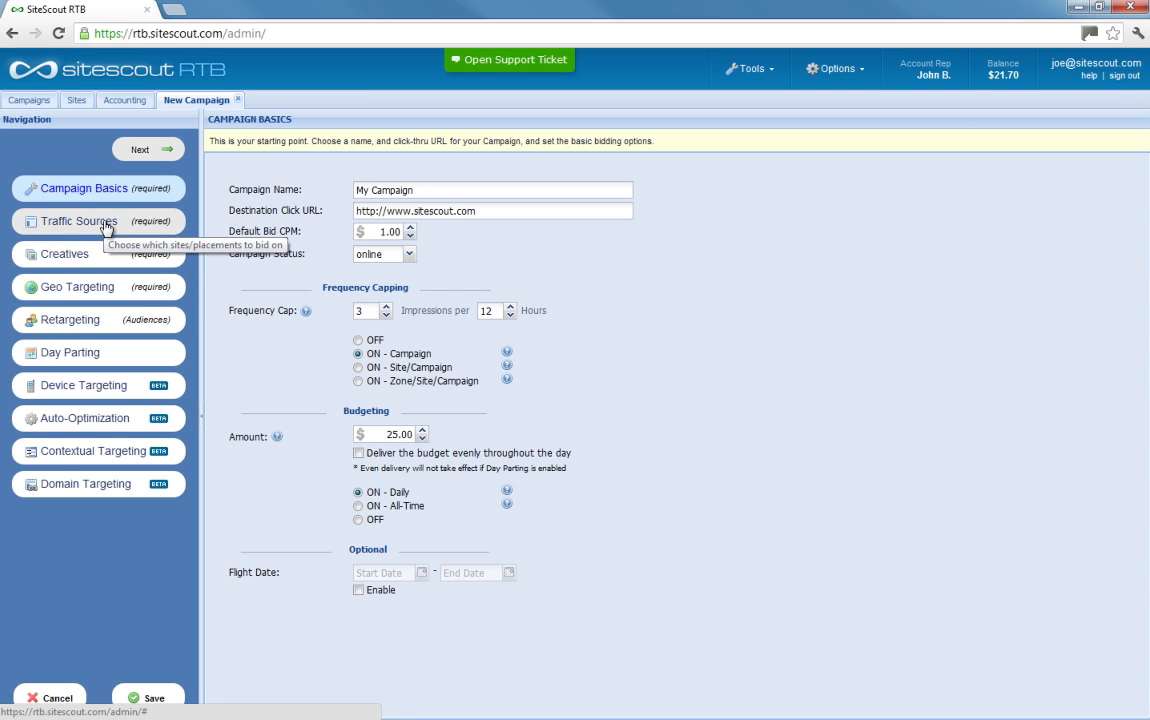
- Filter traffic sources to Automotive sites in the United States and add jeepforum.com
left_click(79, 221)
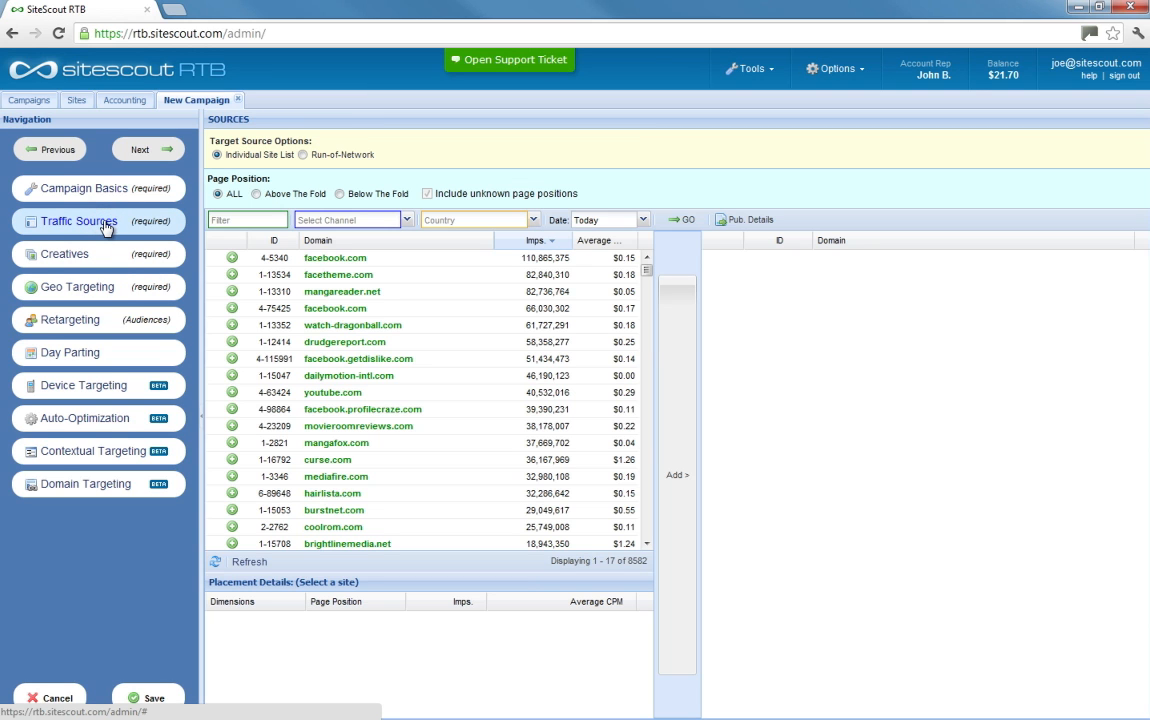
left_click(406, 219)
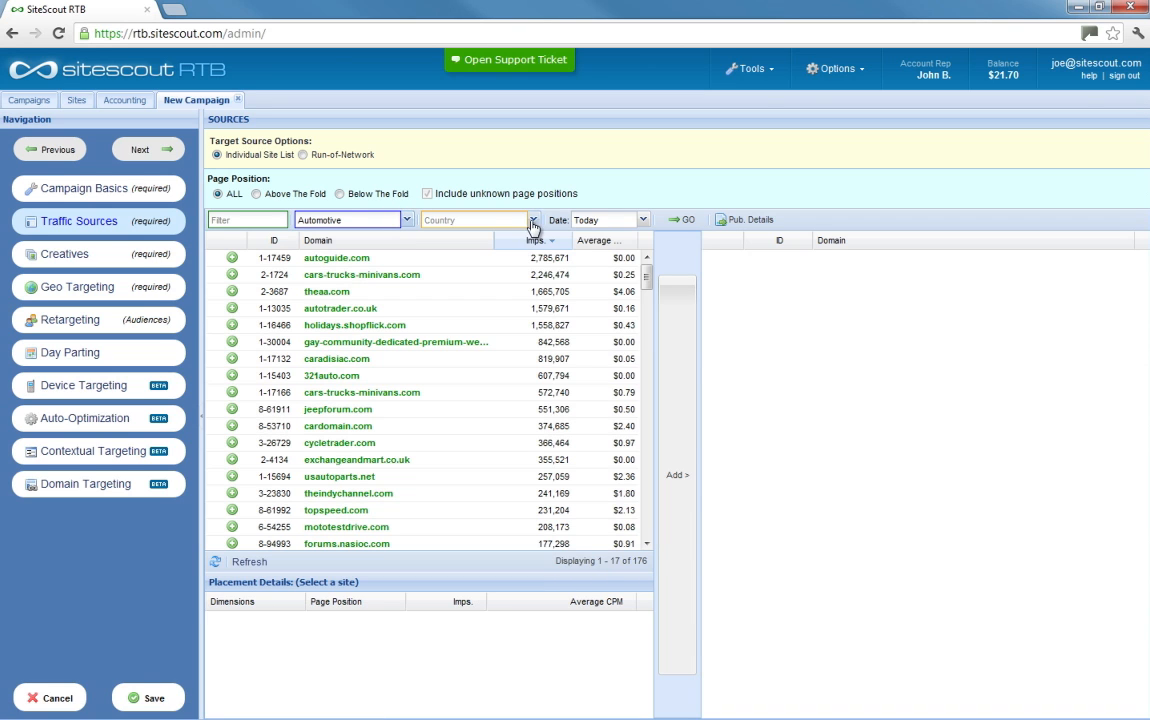
left_click(532, 219)
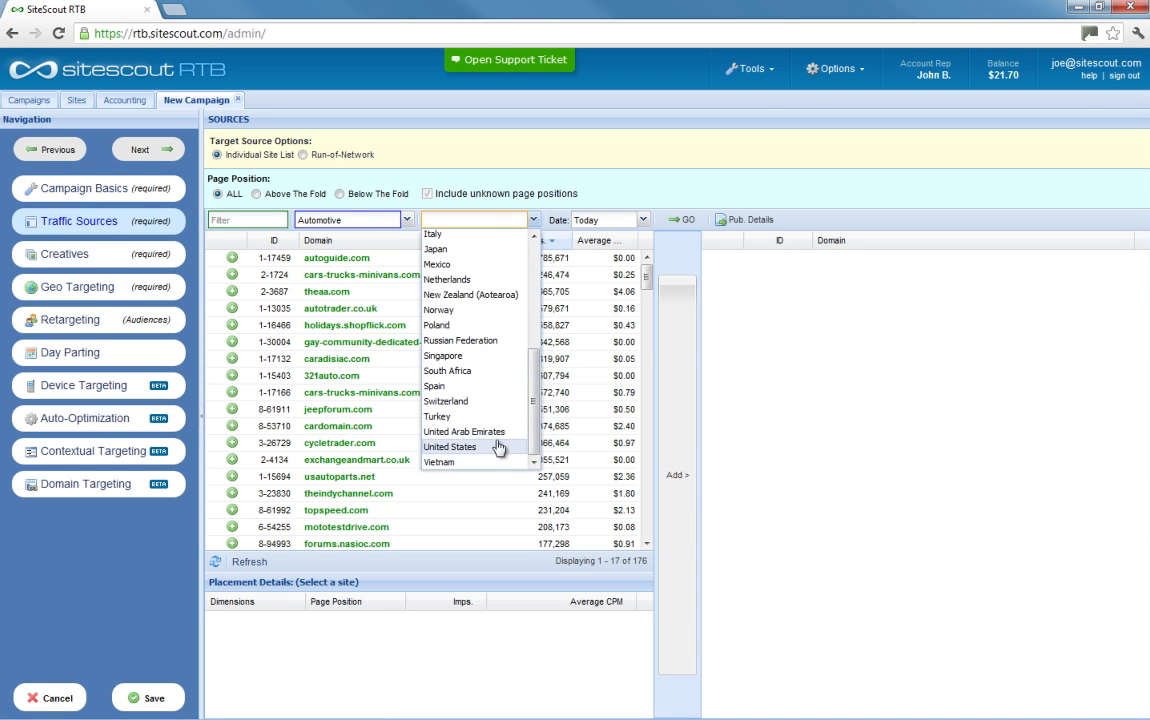
left_click(450, 446)
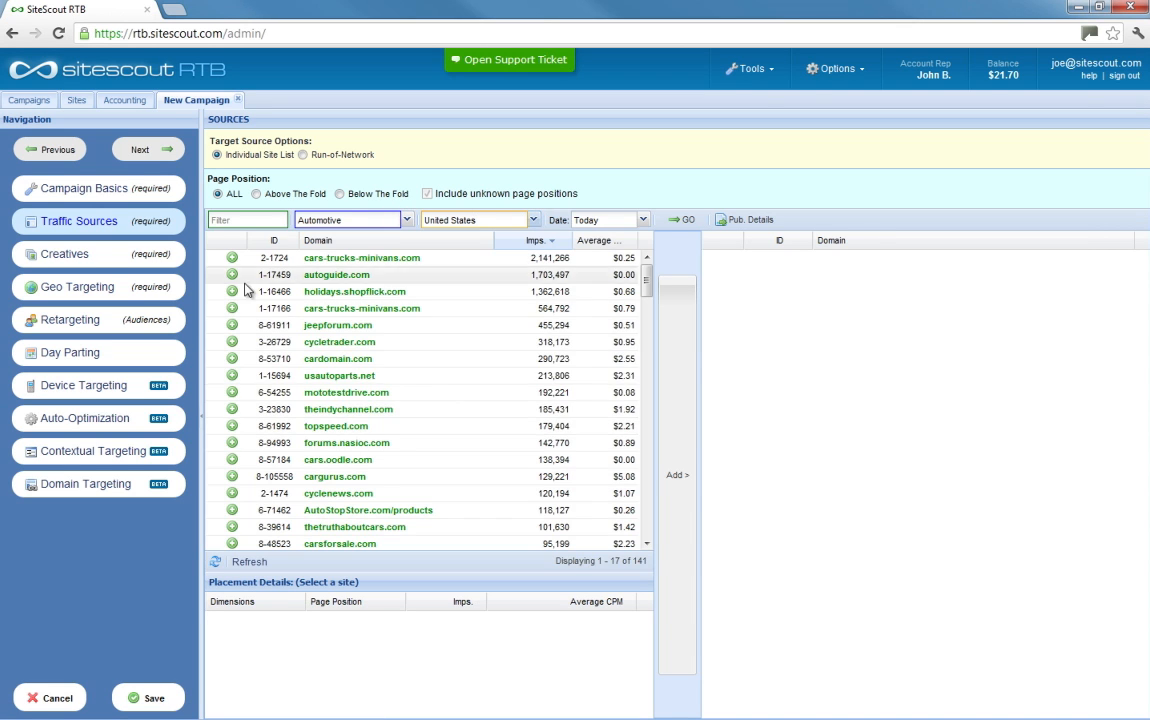
left_click(231, 325)
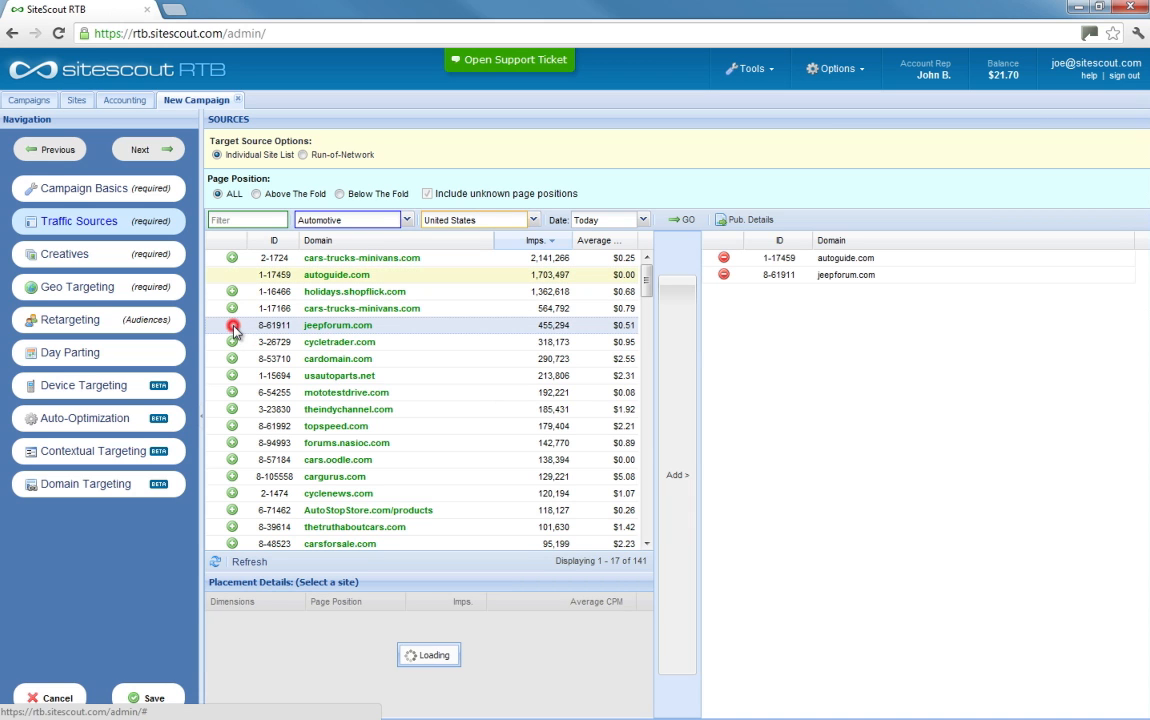
- Filter the sites by 'corvette' and add the corvetteforum.com domains
left_click(231, 392)
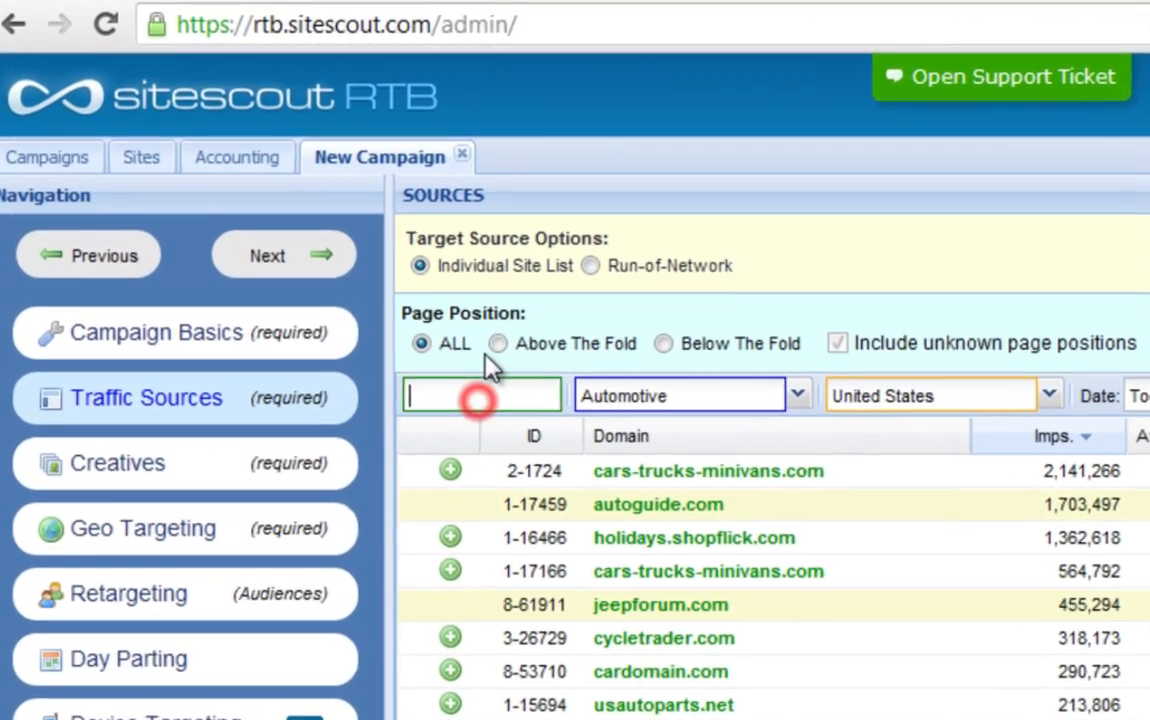
type("corvette")
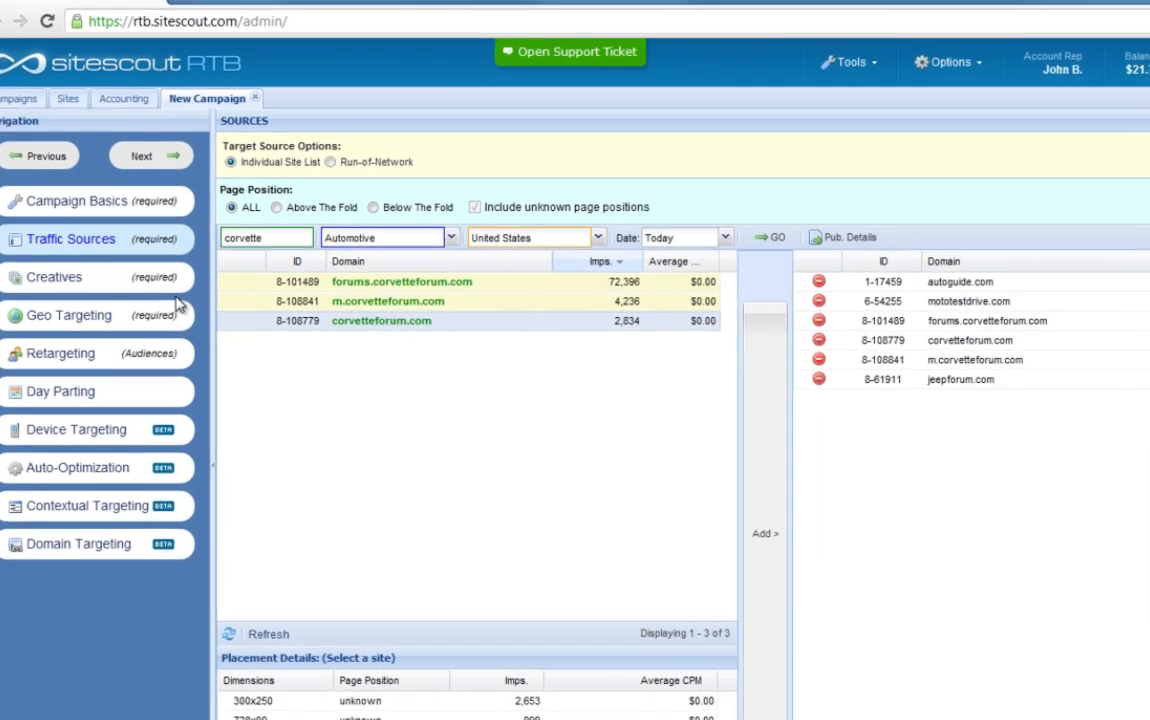
left_click(70, 277)
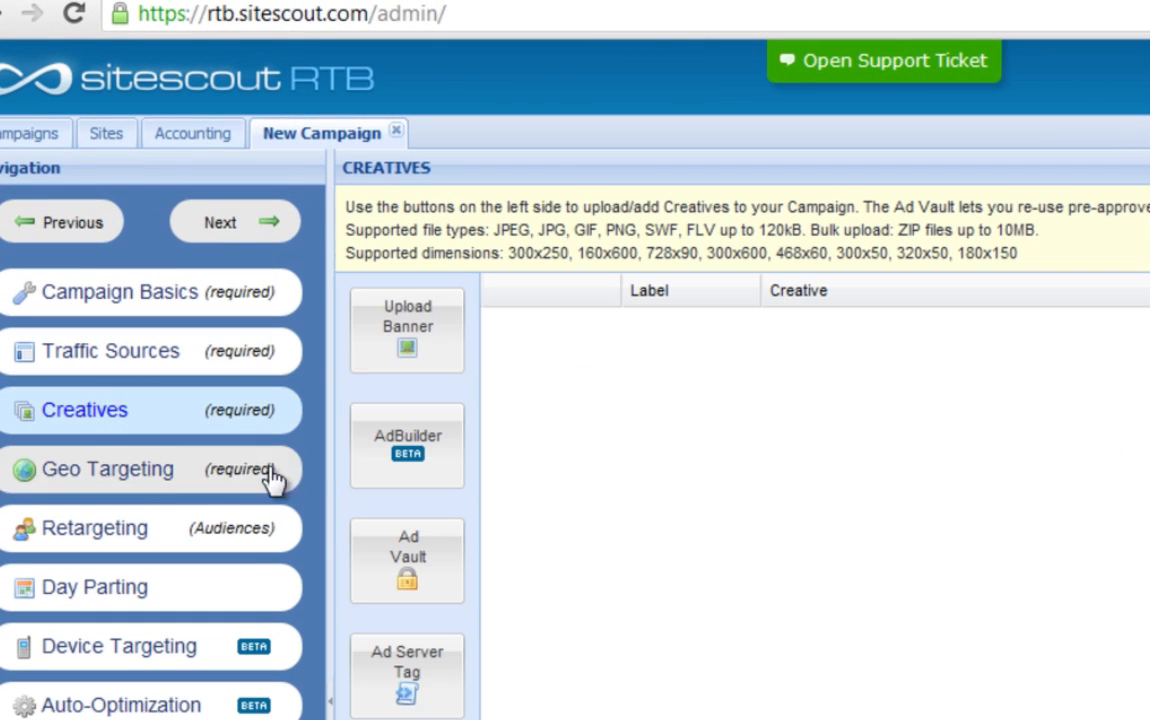
mouse_move(380, 480)
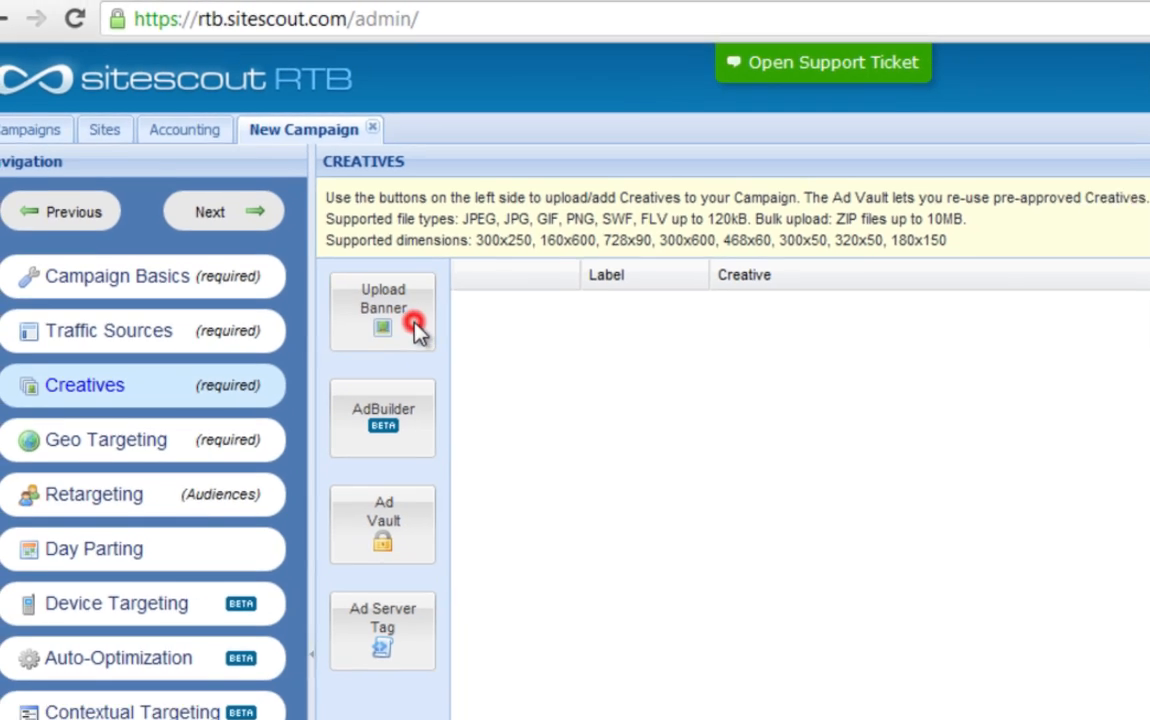
- Upload 300x250.png as the campaign's banner creative
left_click(383, 311)
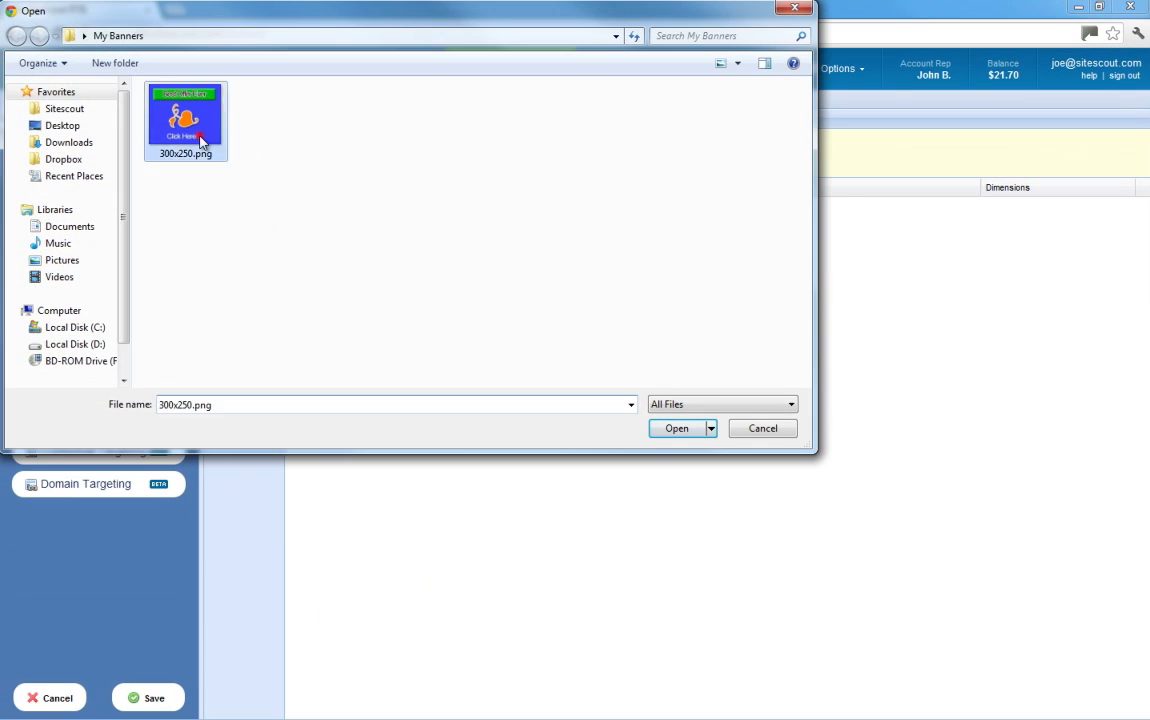
left_click(677, 428)
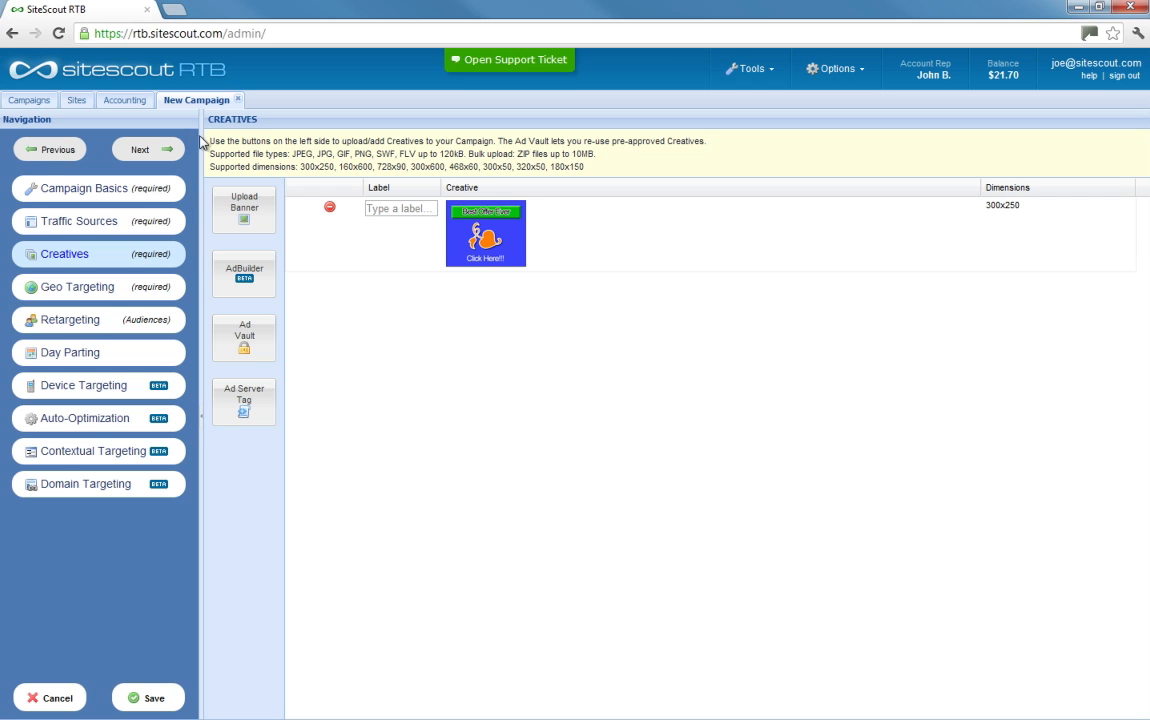
- Target United States cities in Geo Targeting, unchecking Alabama's Alberta and Alexandria
left_click(77, 287)
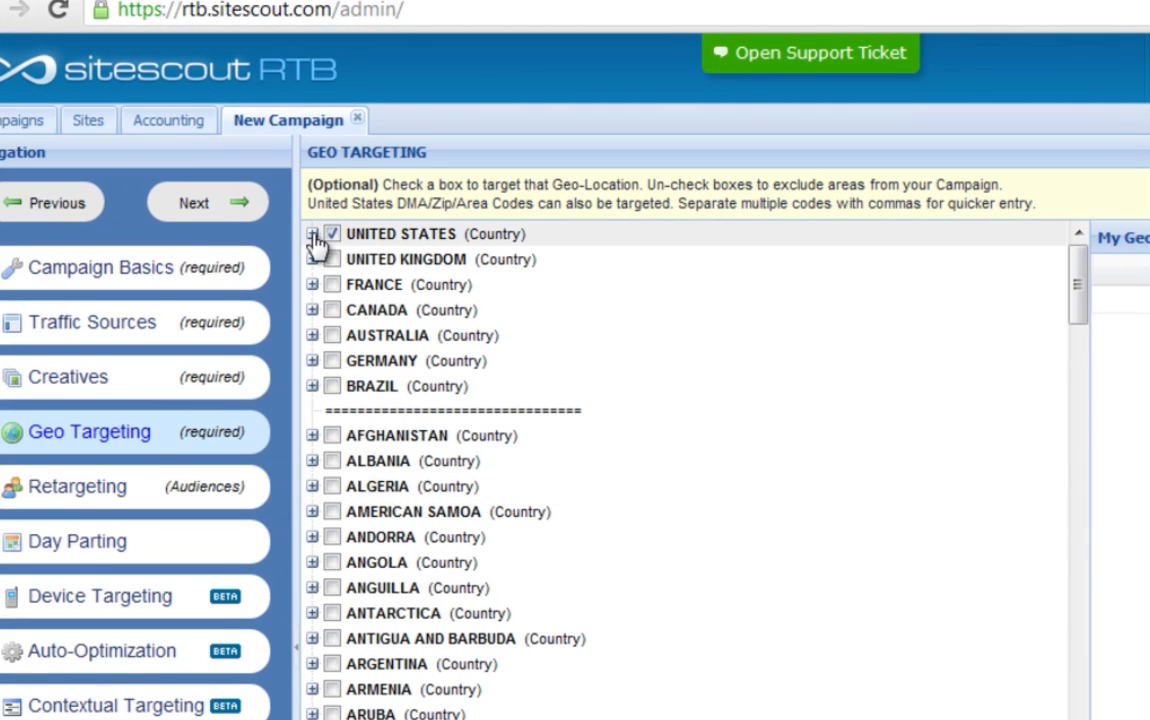
left_click(313, 233)
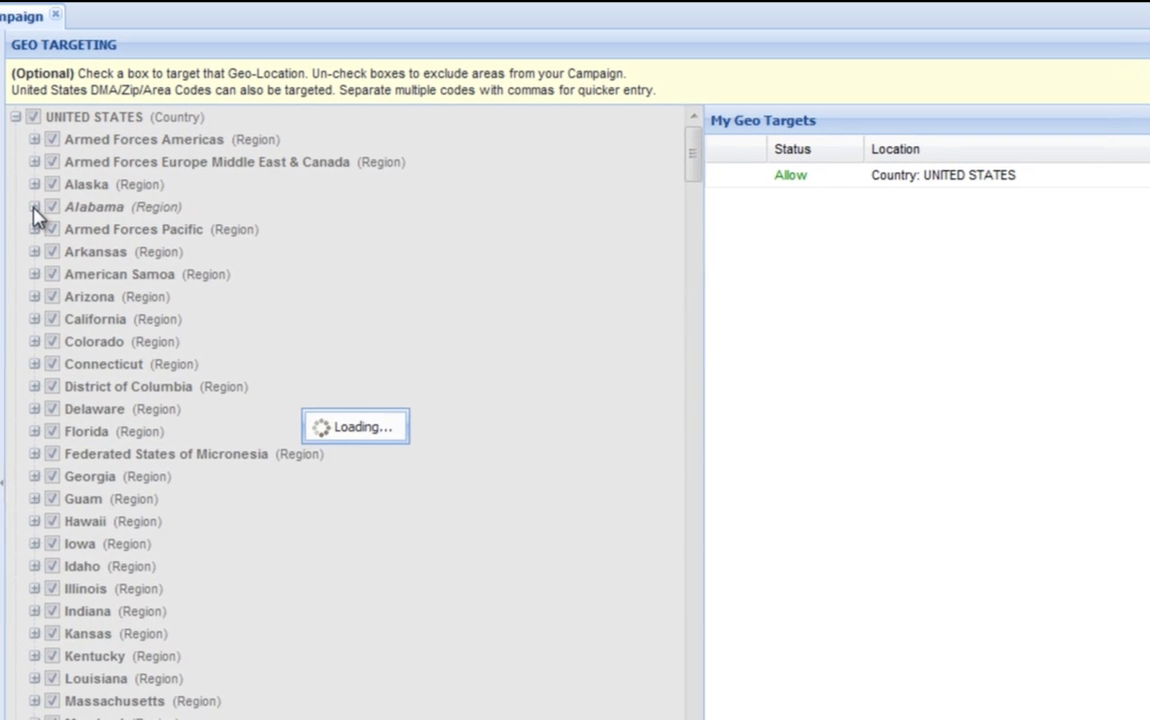
left_click(33, 206)
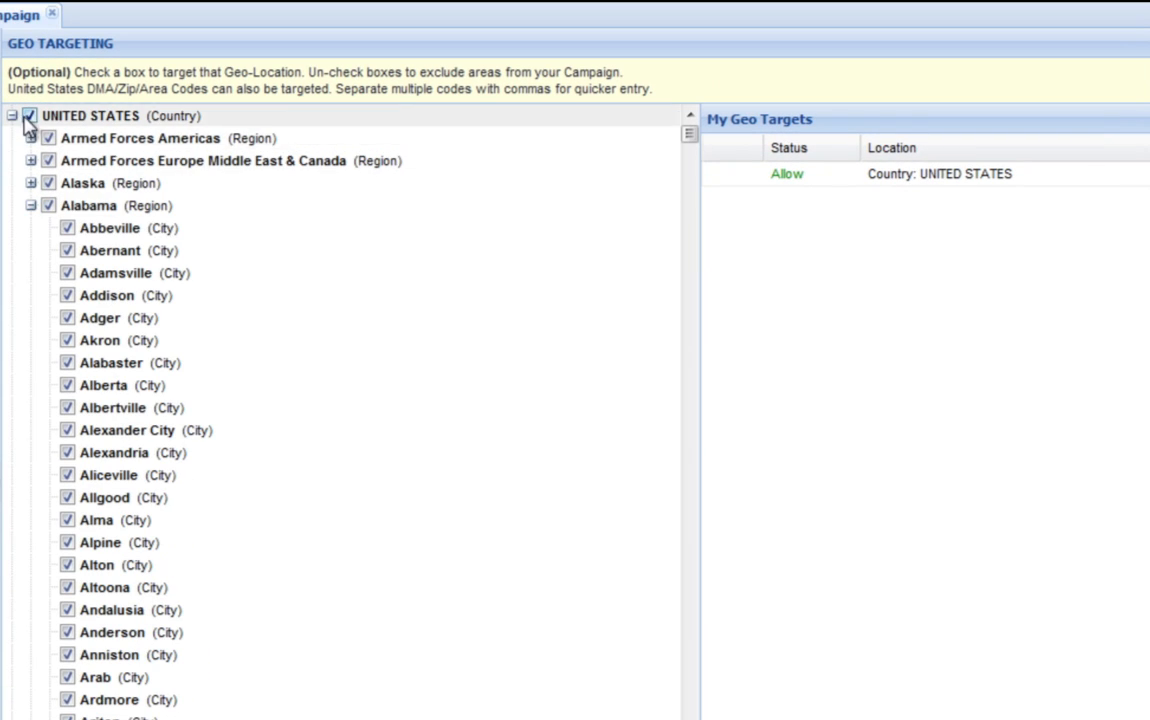
left_click(30, 115)
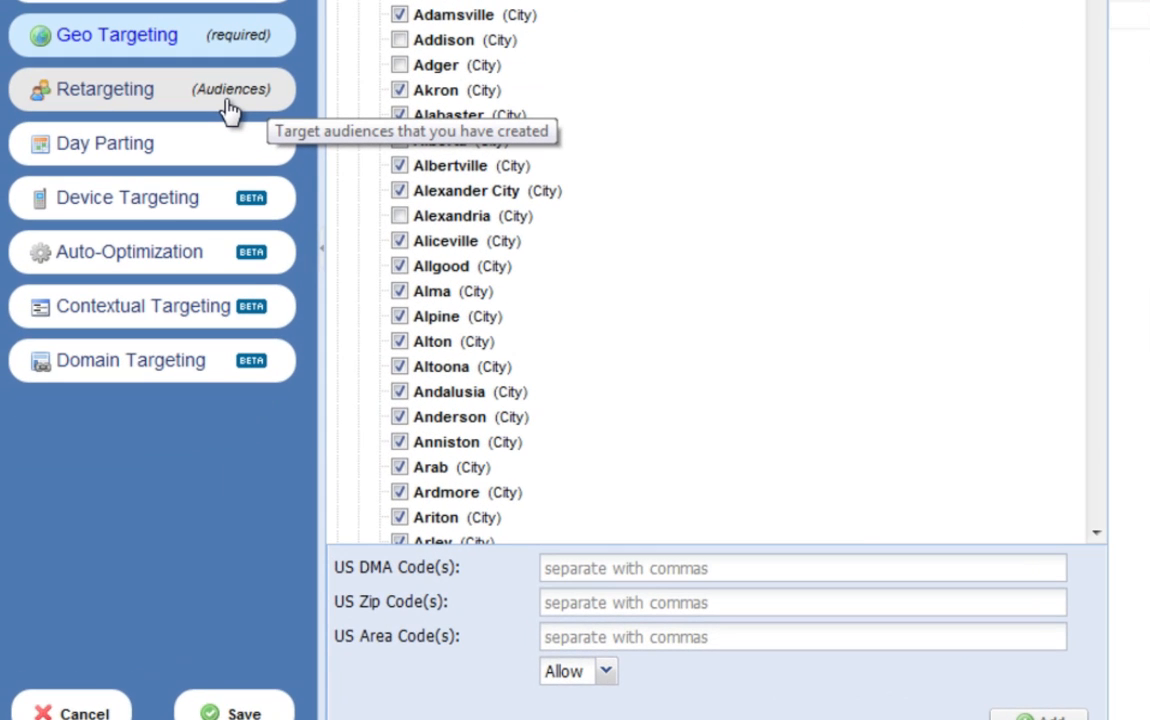
scroll("down", 3)
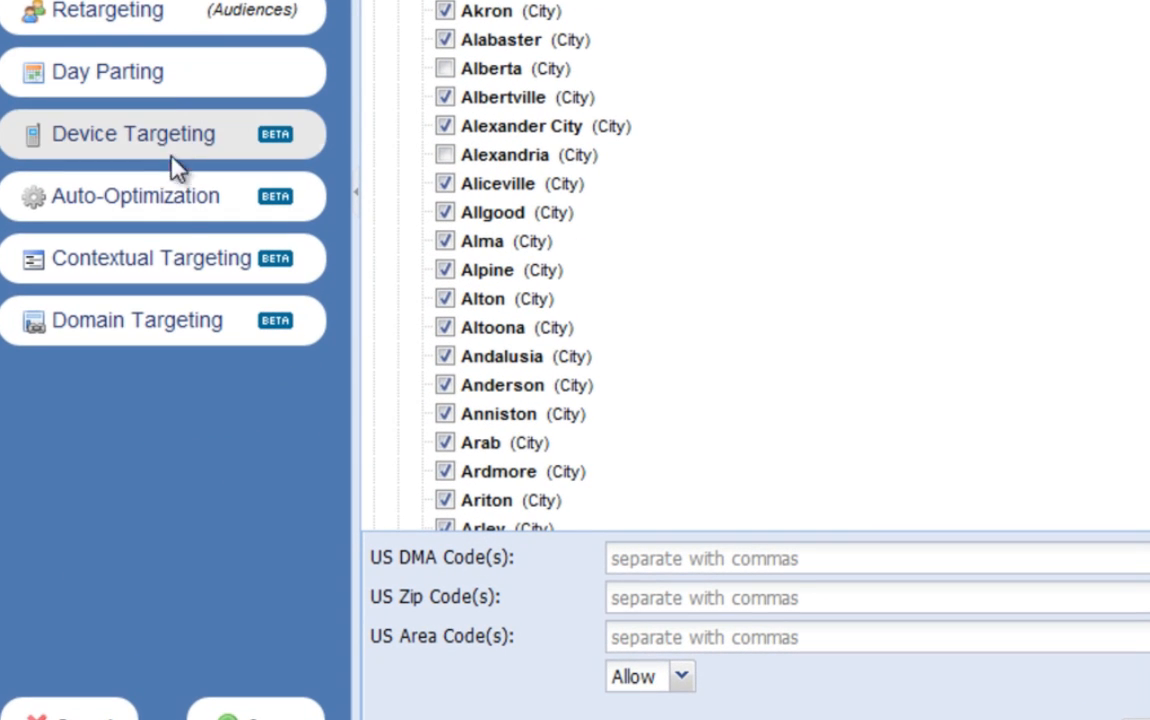
mouse_move(217, 415)
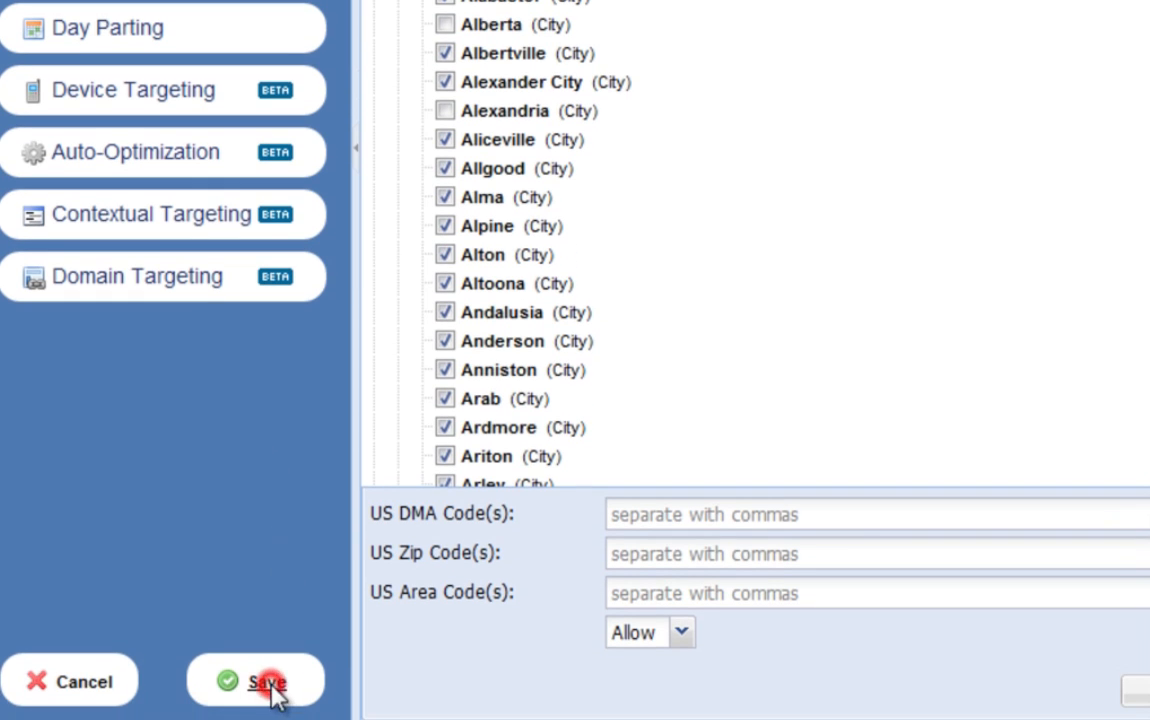
- Save the campaign and confirm a $3.40 default CPM in the Campaigns list
left_click(255, 681)
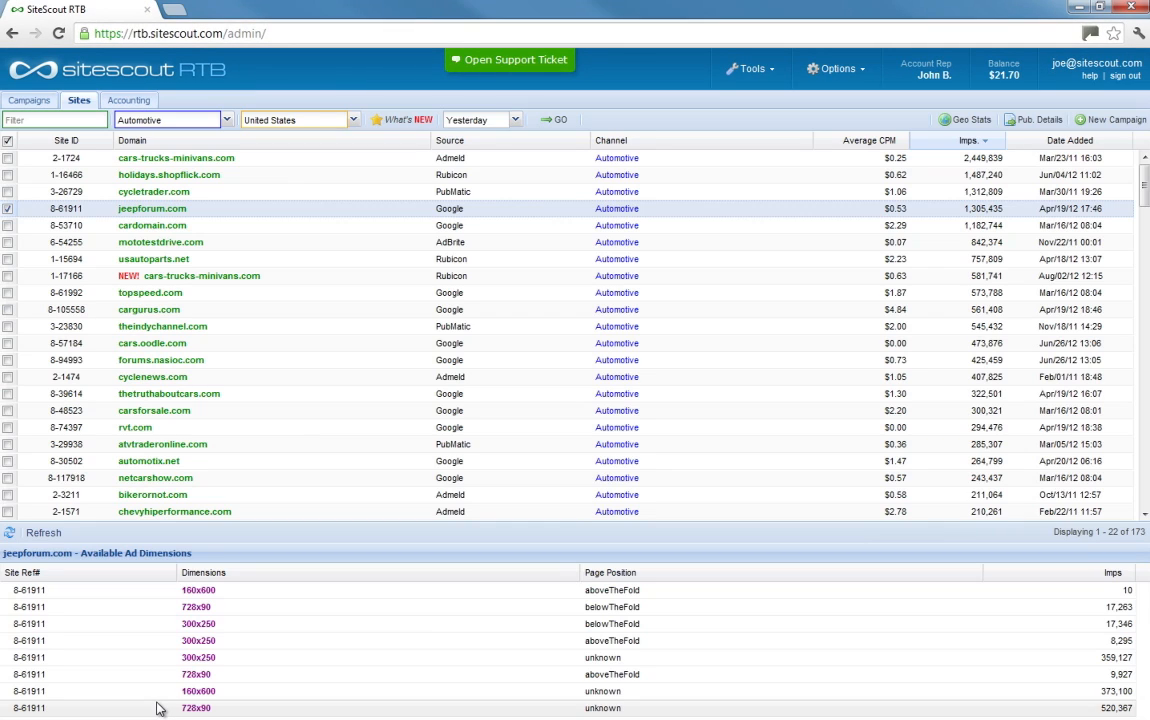
mouse_move(29, 100)
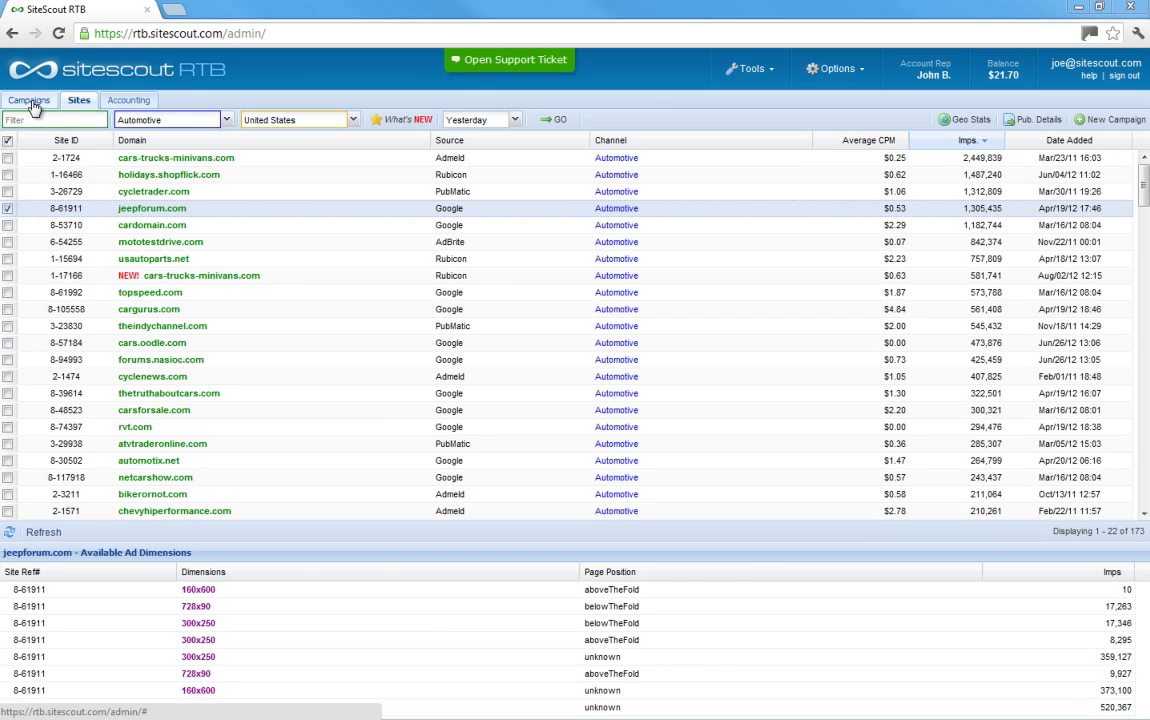
left_click(33, 100)
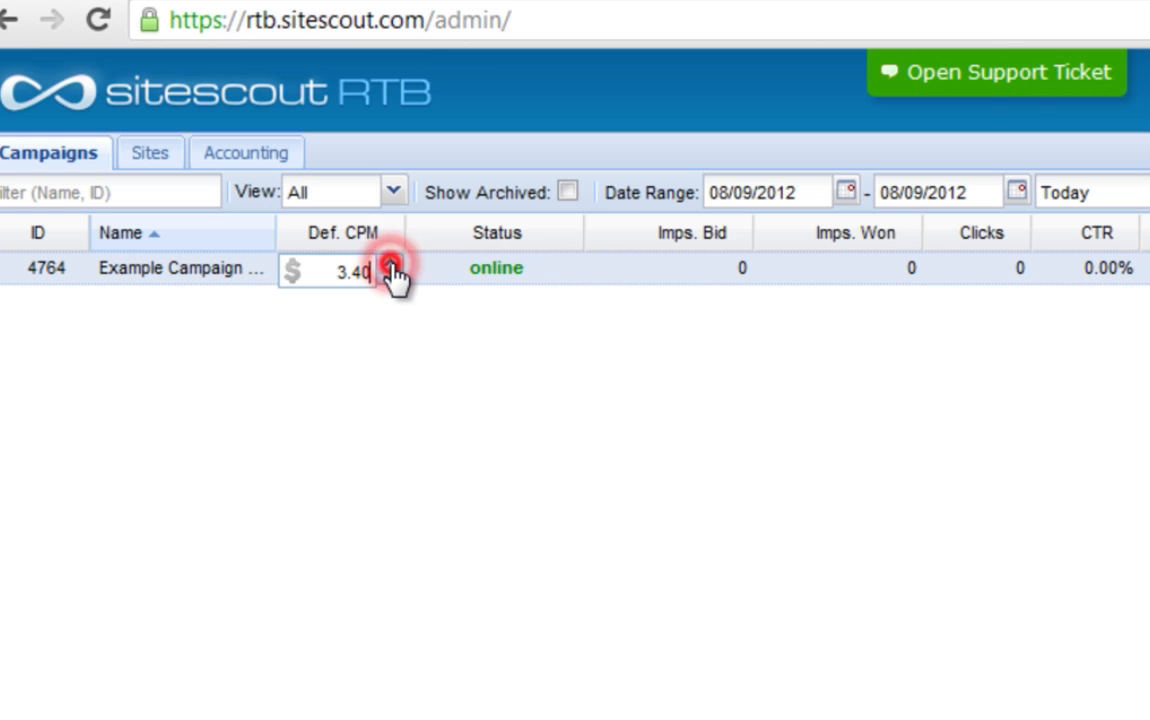
left_click(388, 271)
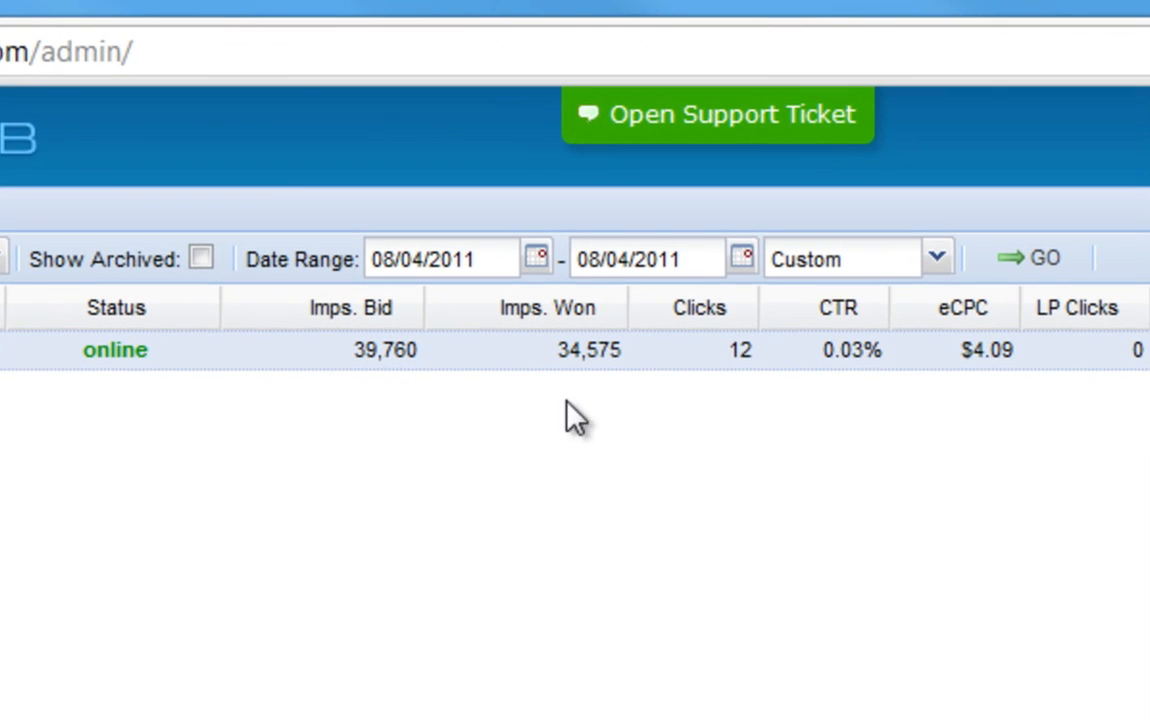
mouse_move(610, 385)
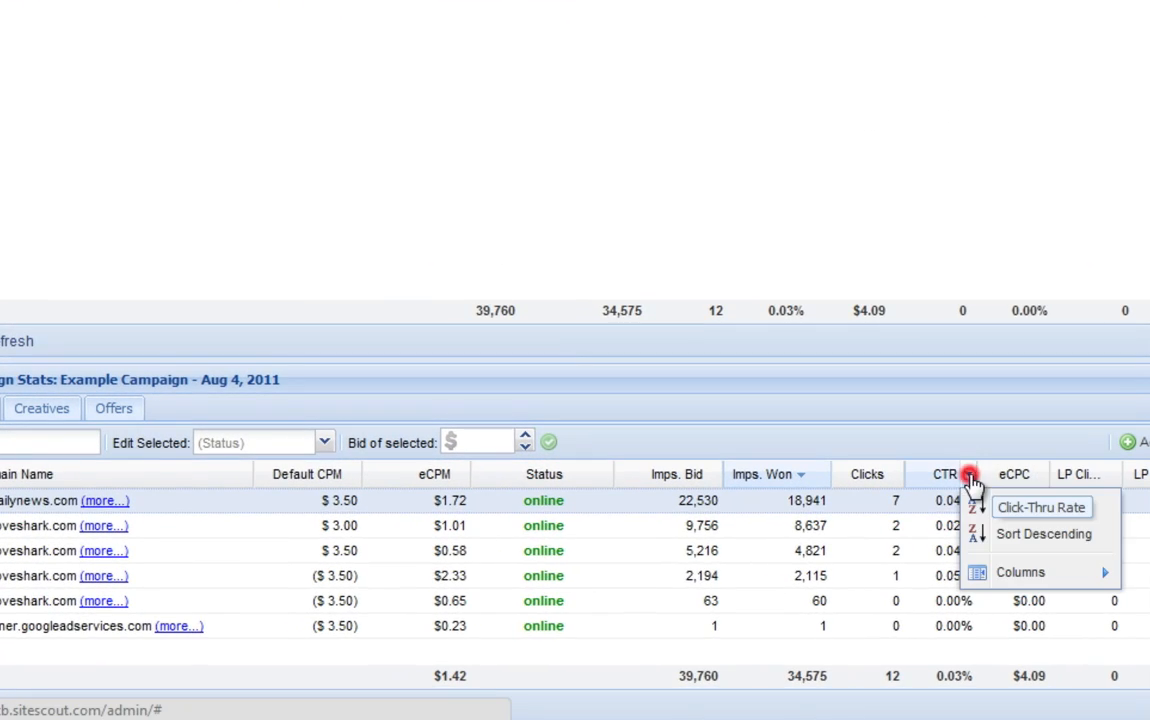
- Sort sites by CTR, set the bottom three offline, and raise top bids to $4.00, $3.75, $3.60
left_click(1043, 507)
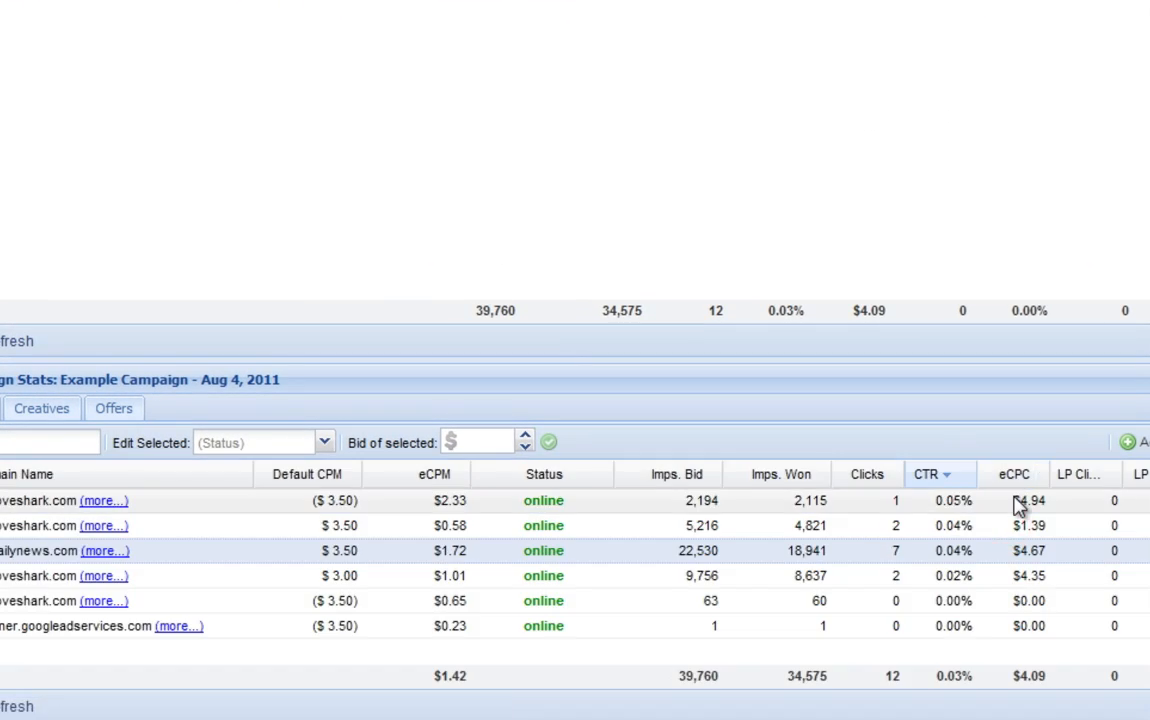
mouse_move(950, 510)
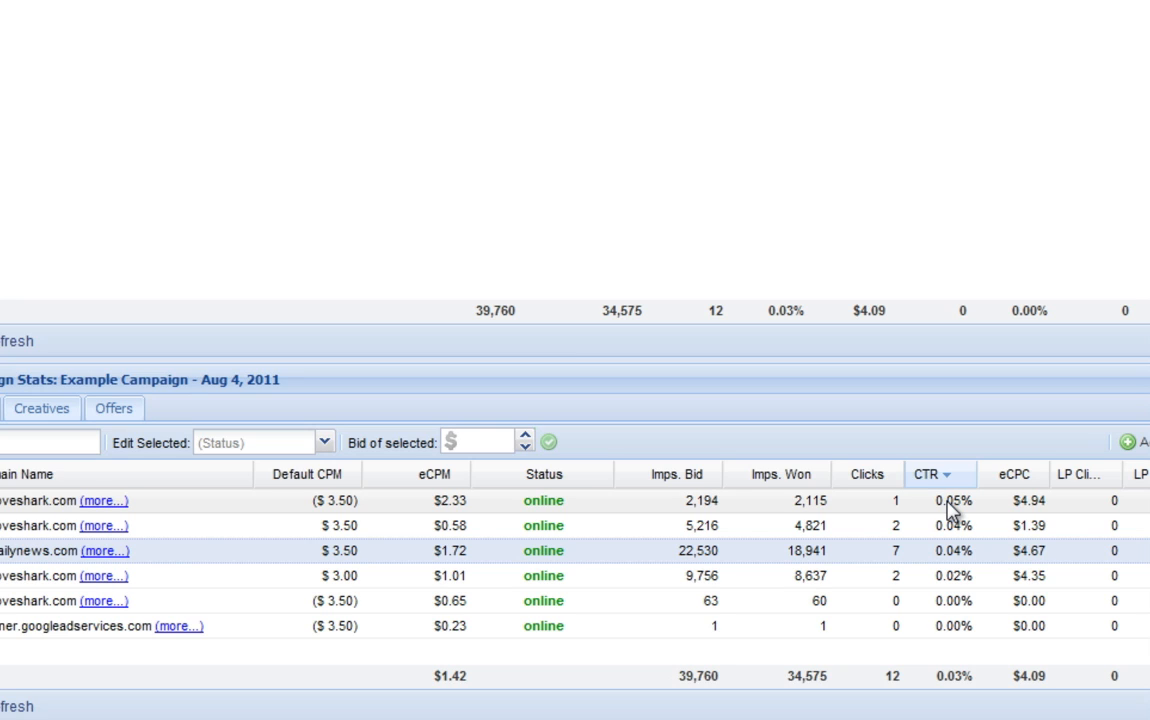
mouse_move(560, 587)
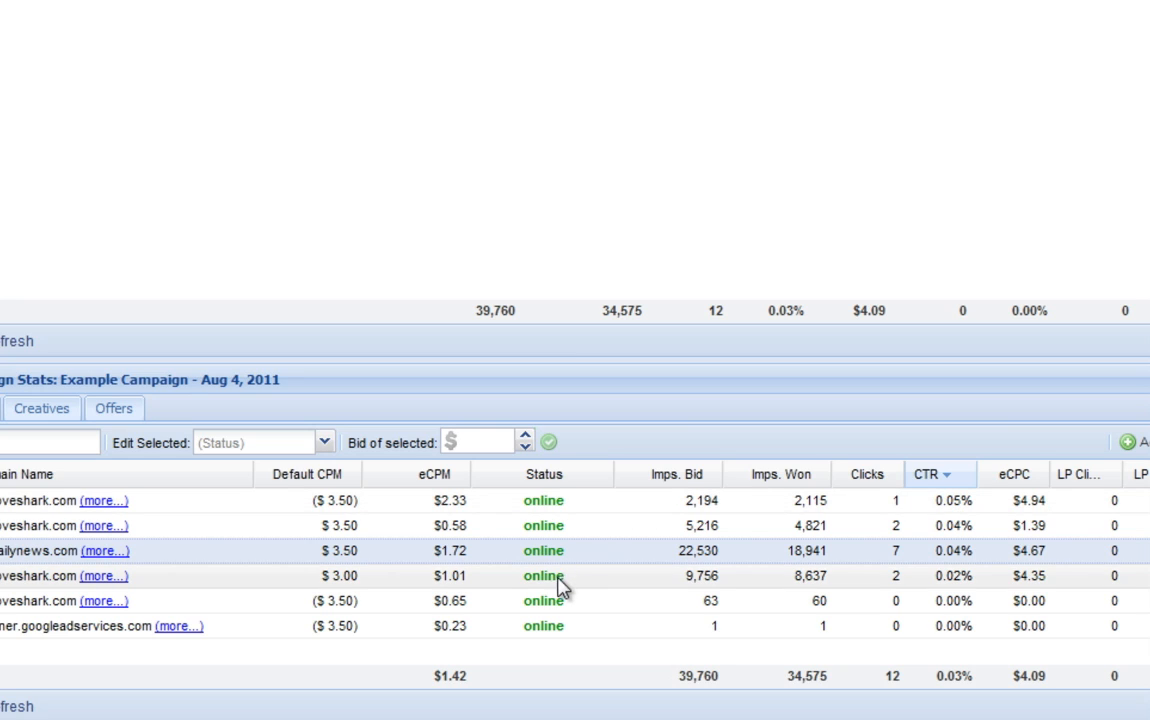
left_click(543, 575)
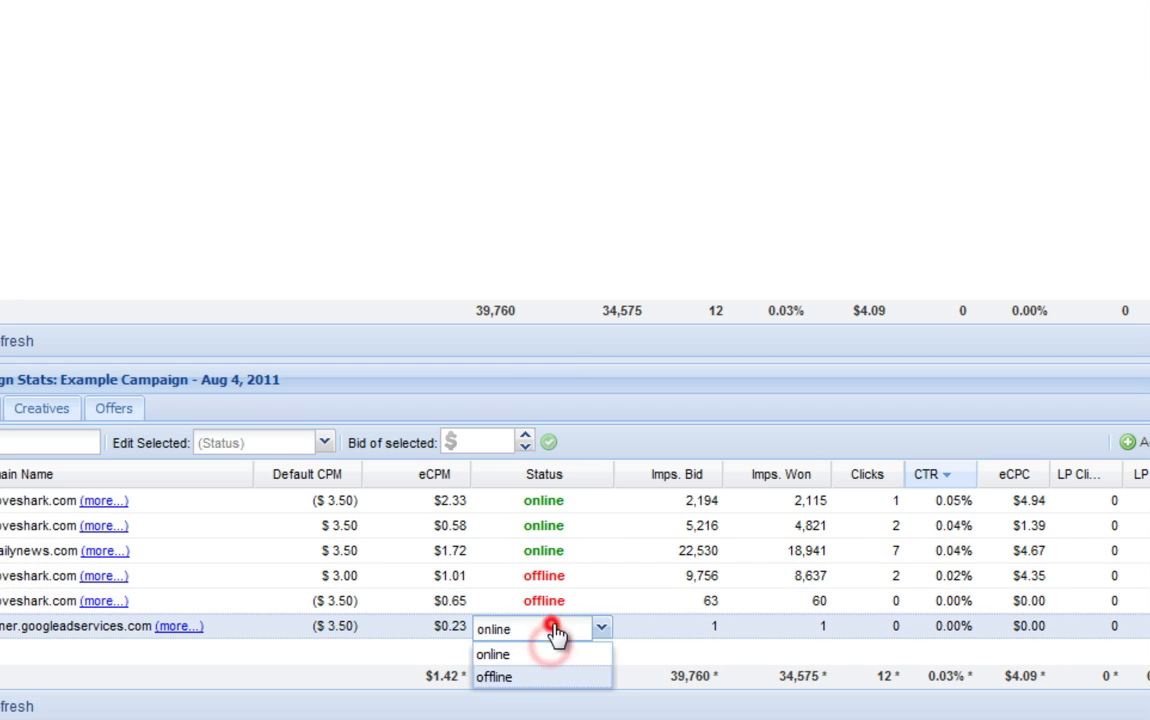
left_click(494, 677)
type("3")
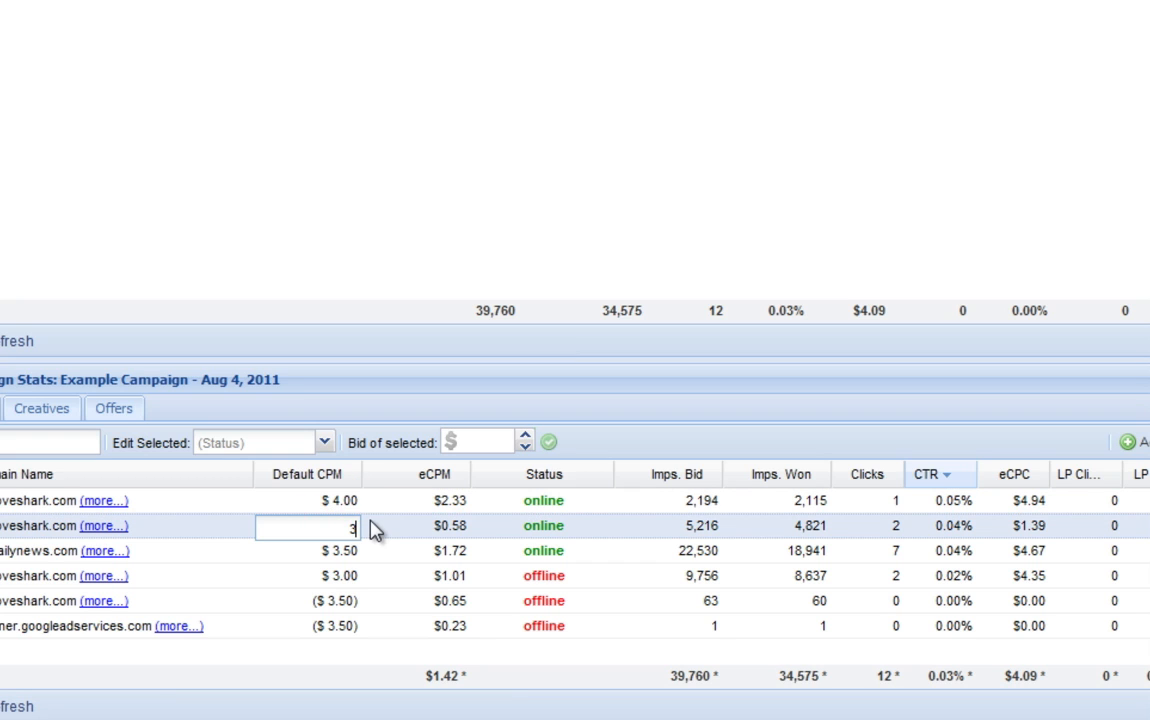
left_click(305, 550)
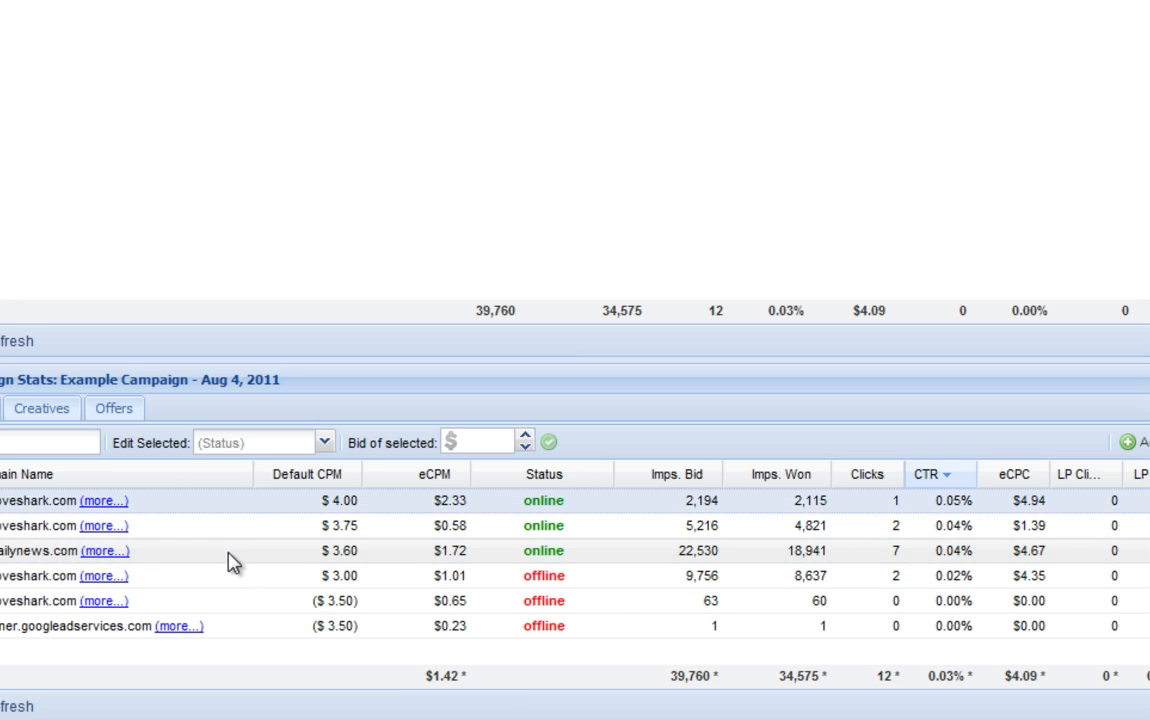
- For nydailynews.com, take zero-click placements offline and raise placement bids to $3.00 and $4.50
left_click(104, 550)
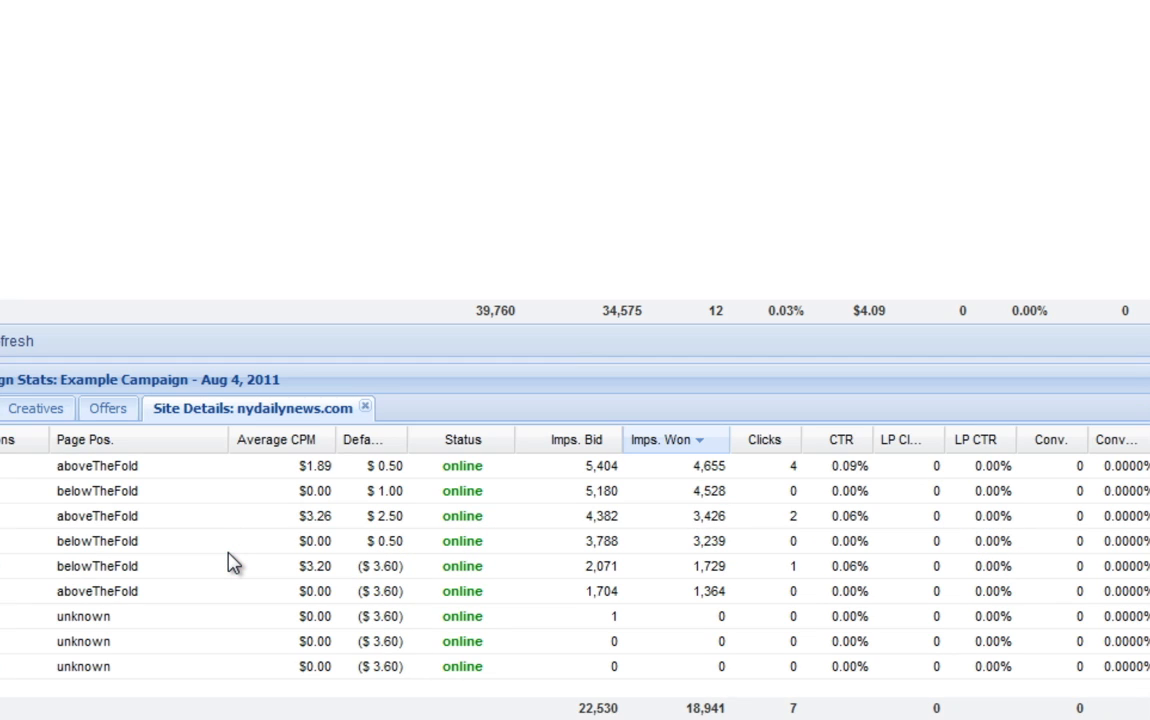
mouse_move(790, 470)
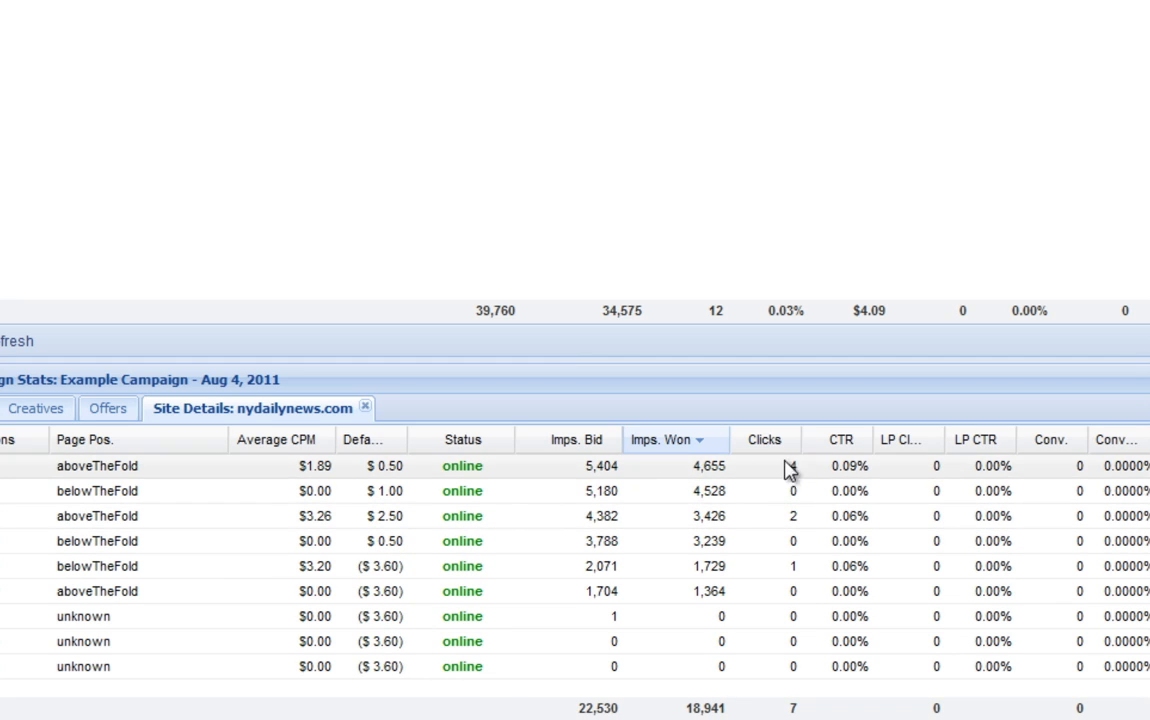
left_click(755, 440)
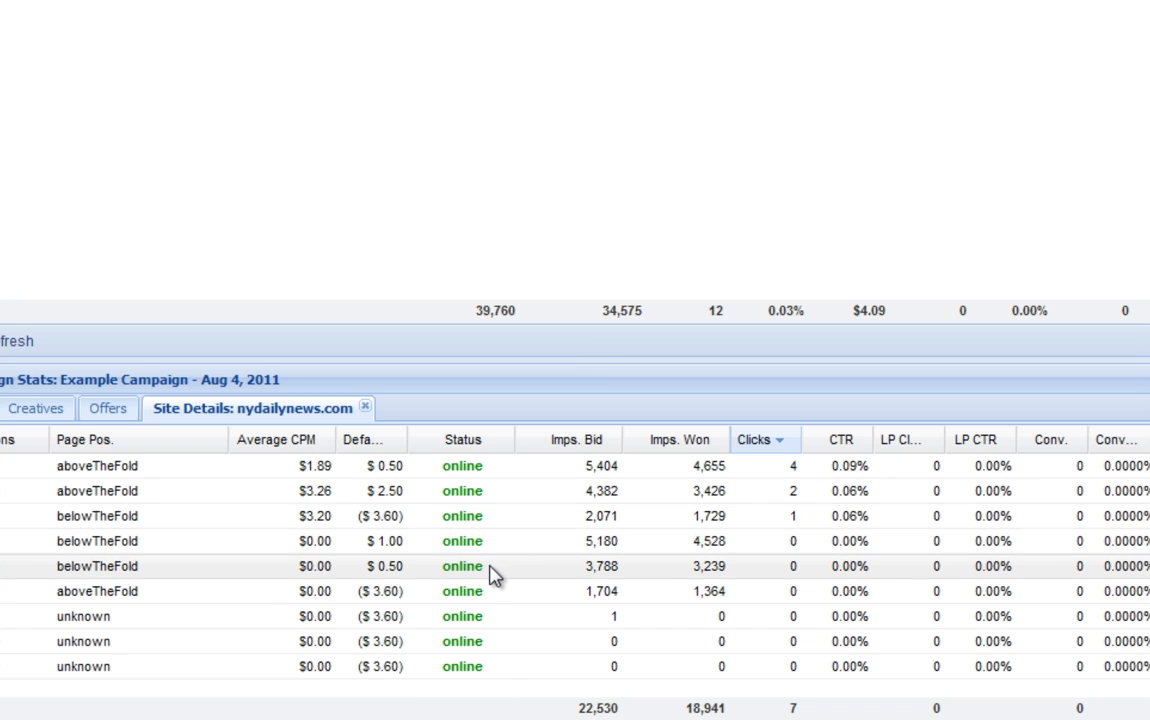
left_click(462, 566)
type("3.")
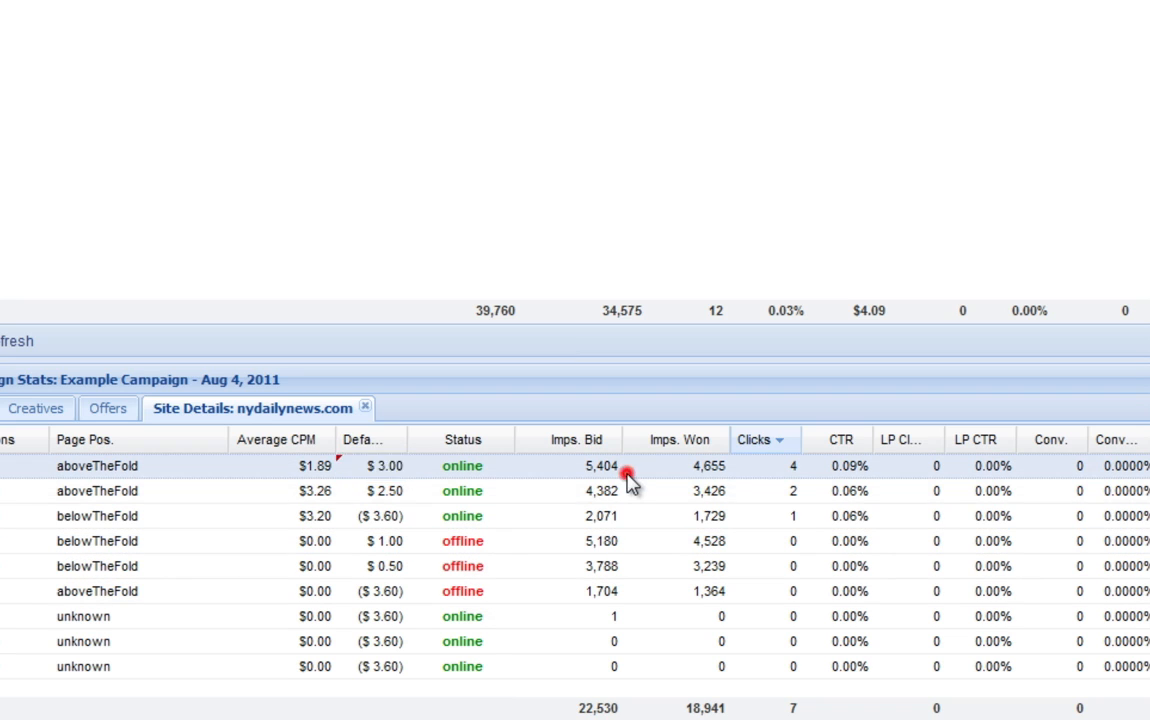
double_click(370, 491)
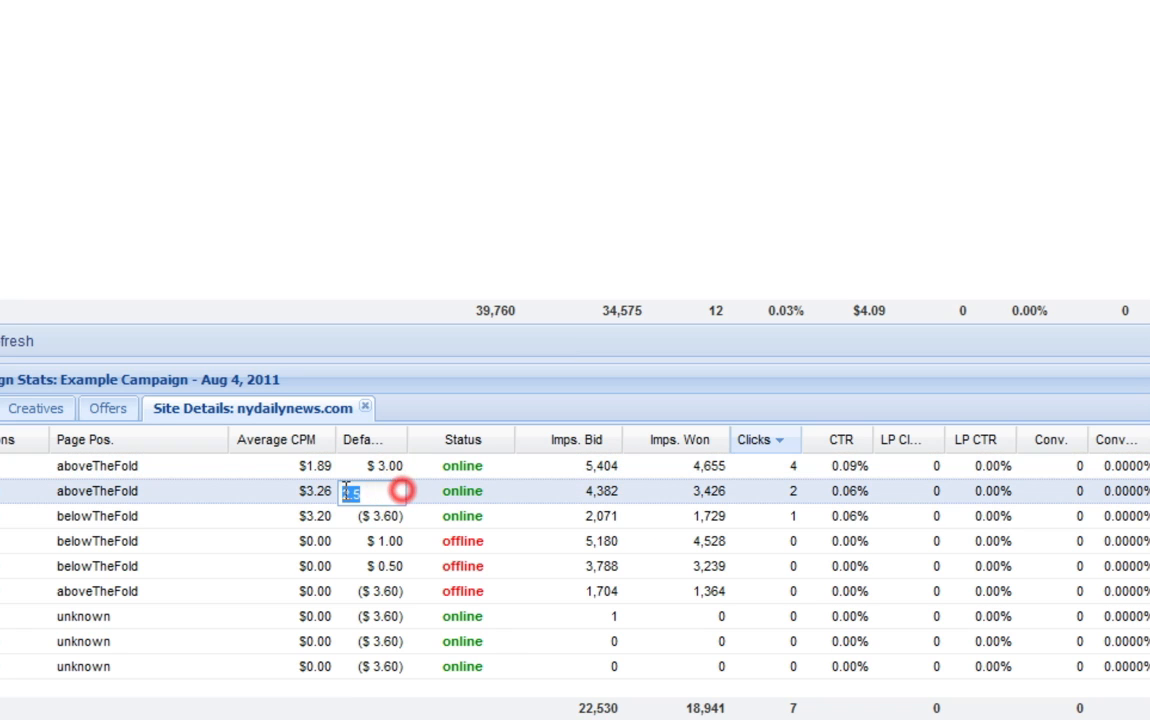
type("4.5")
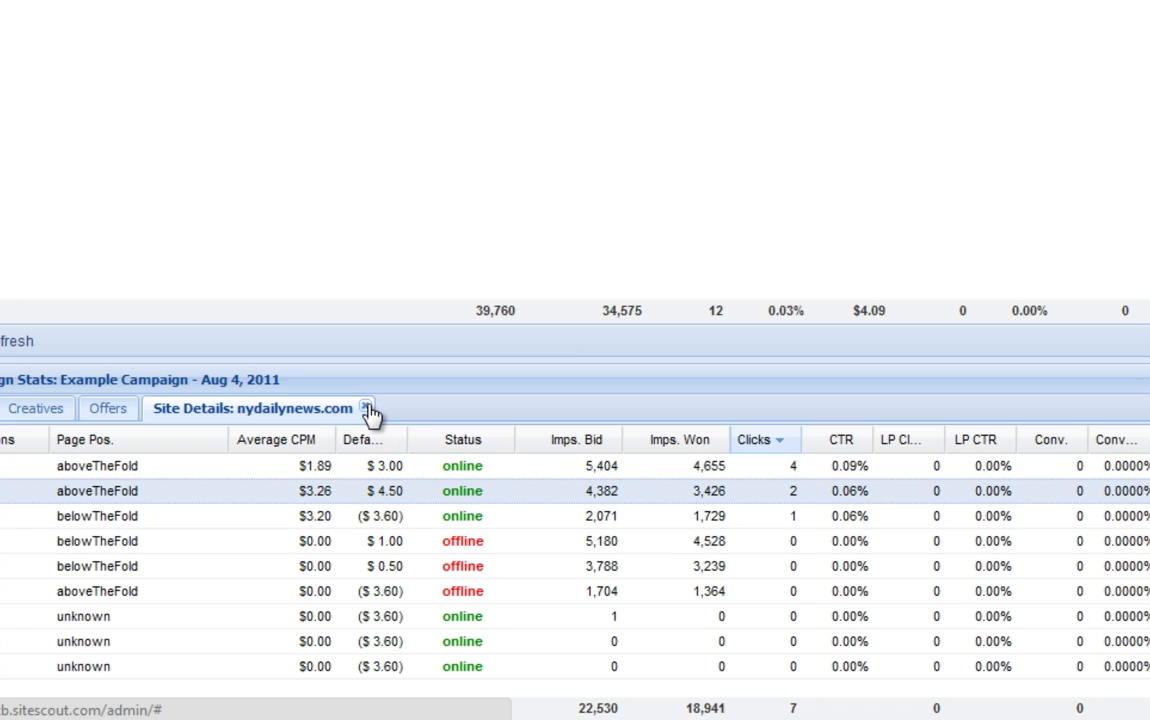
left_click(36, 408)
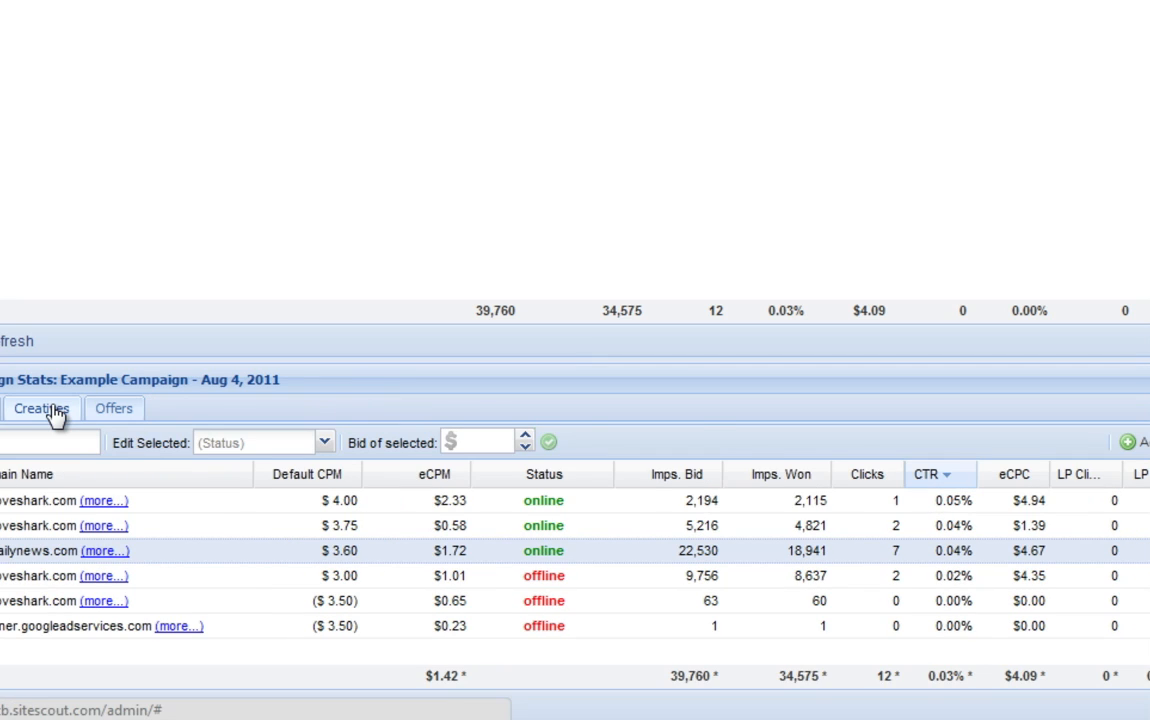
- Set the 160x600 banner creative's status to offline from the Creatives list
left_click(41, 408)
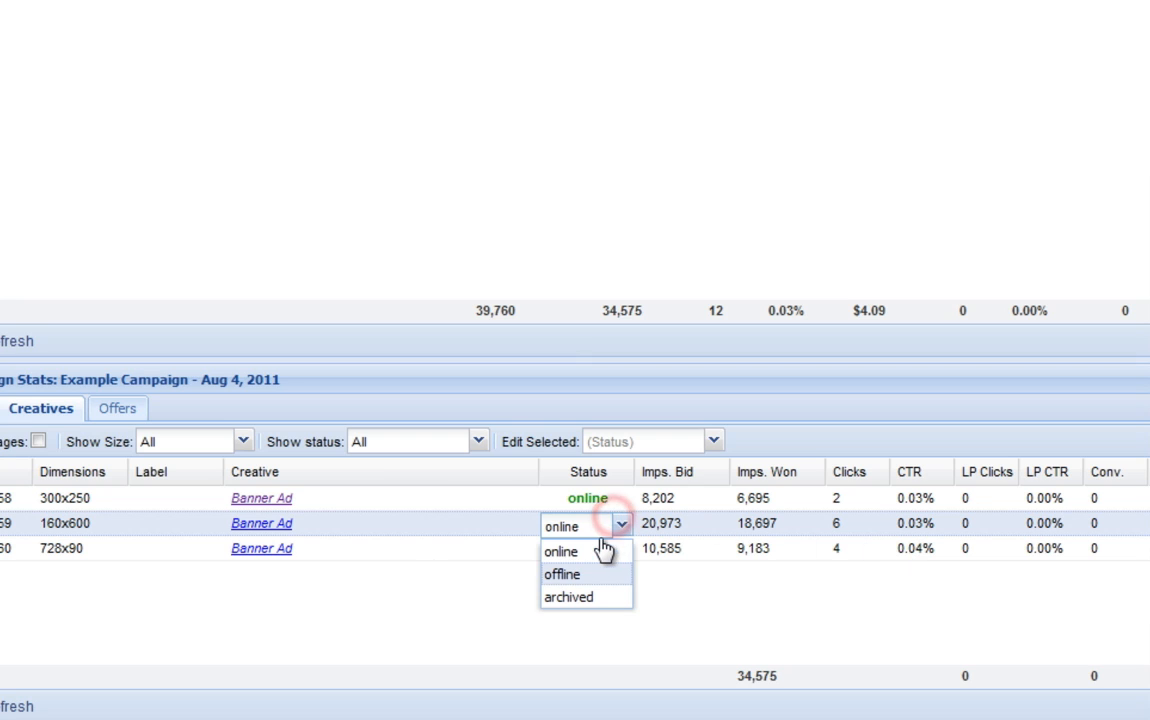
left_click(562, 574)
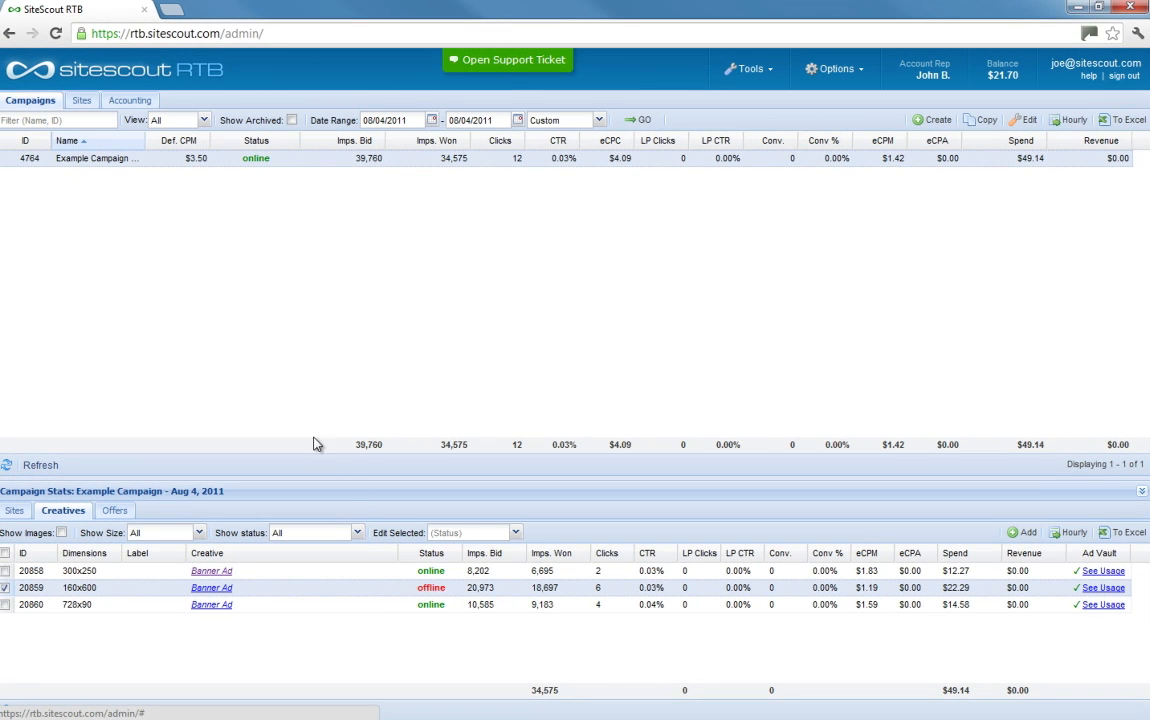
mouse_move(98, 168)
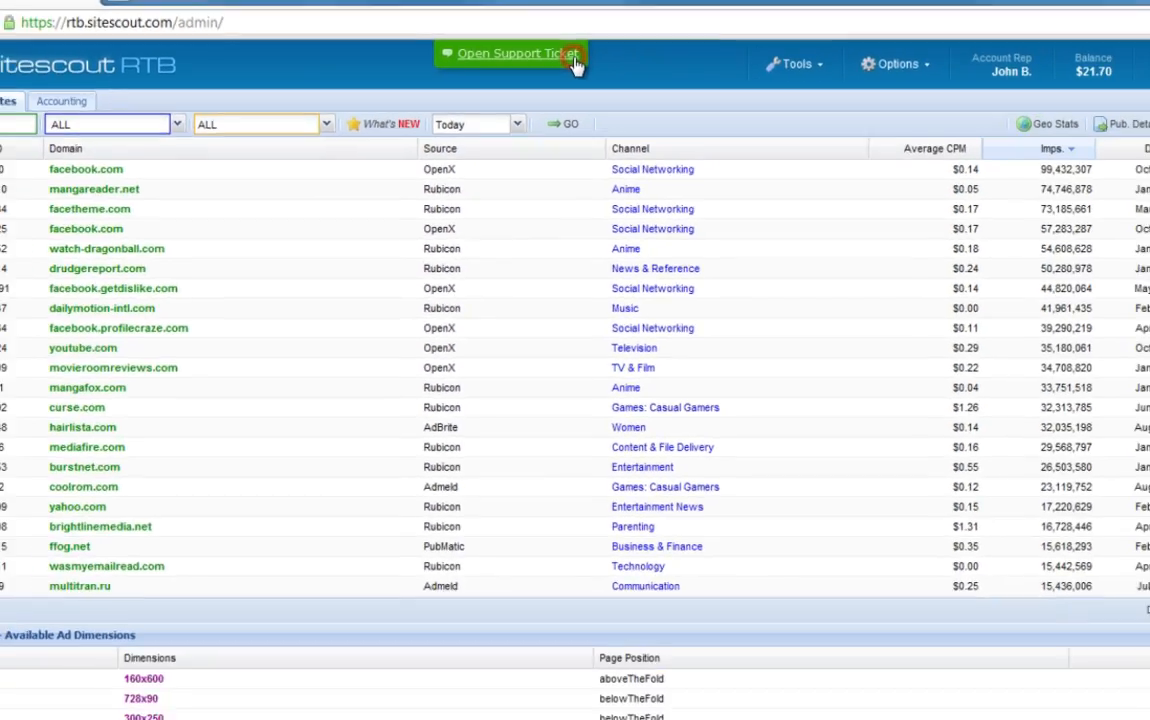
- Open a blank support ticket form from the top-of-page button
left_click(512, 54)
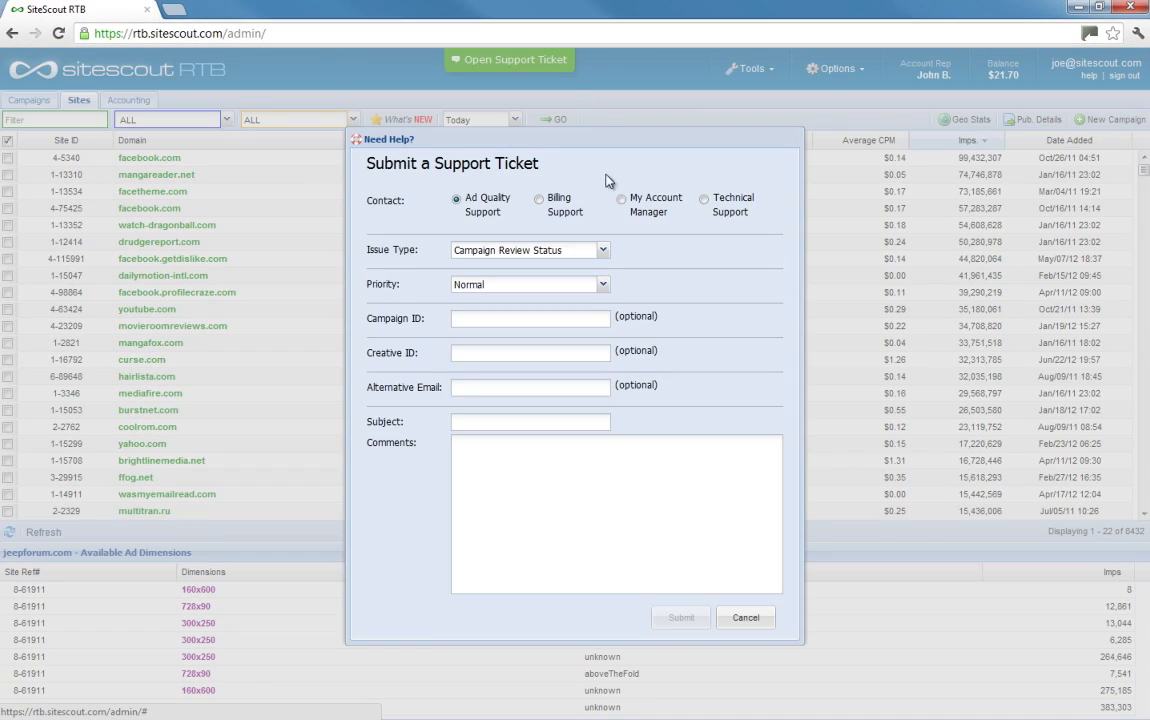